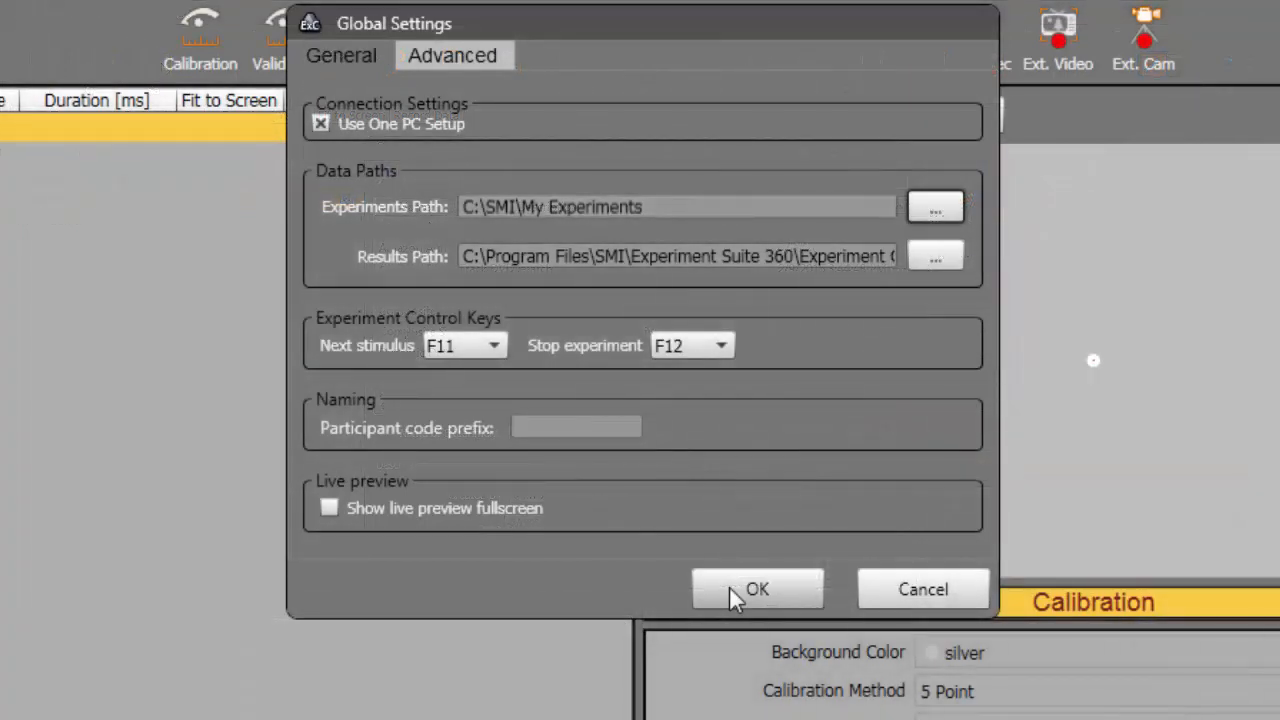
- Confirm the C:\SMI\My Experiments path, the export success message and the BeGaze storage settings
left_click(756, 588)
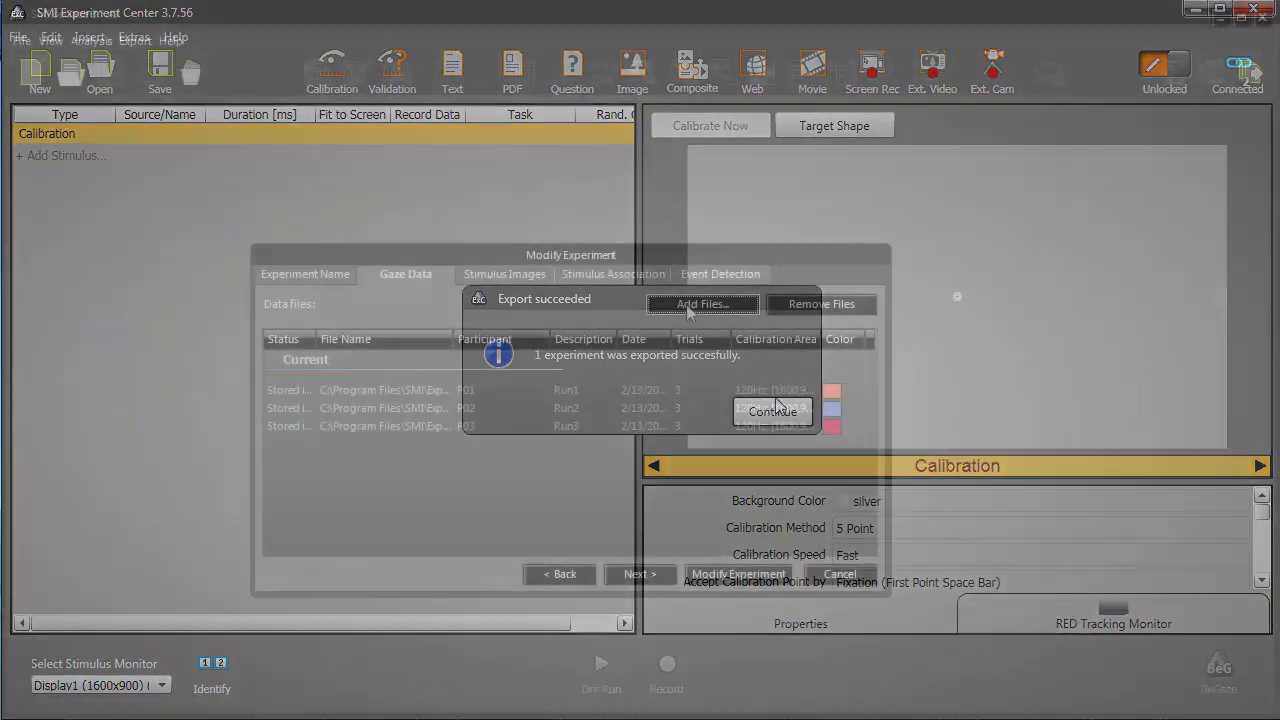
left_click(772, 412)
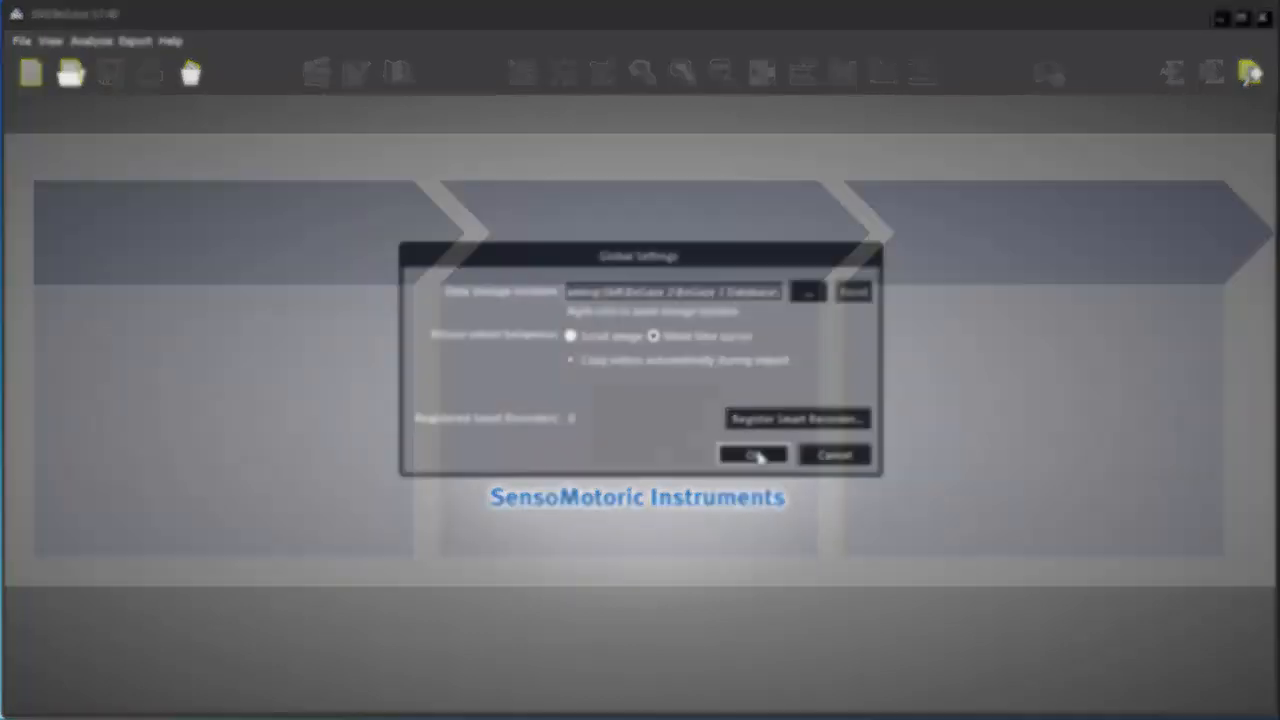
left_click(752, 456)
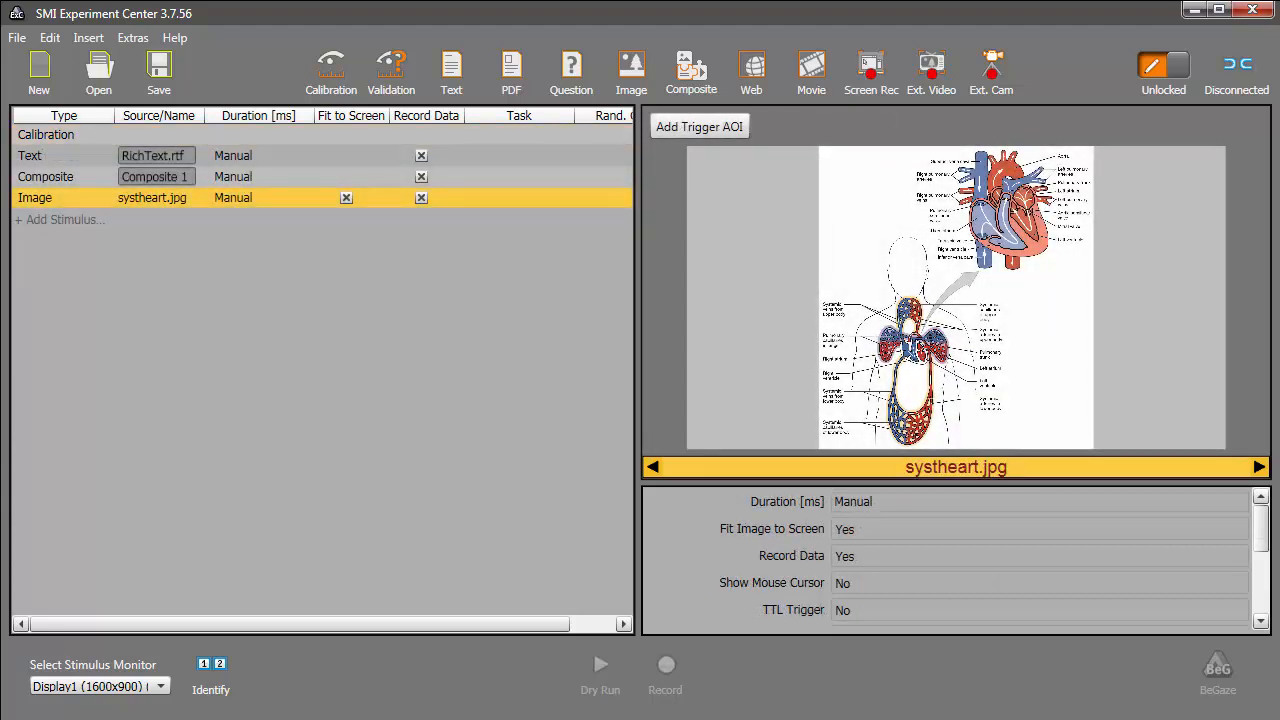
- Save the experiment under the name 'Data Storage Demo'
left_click(160, 70)
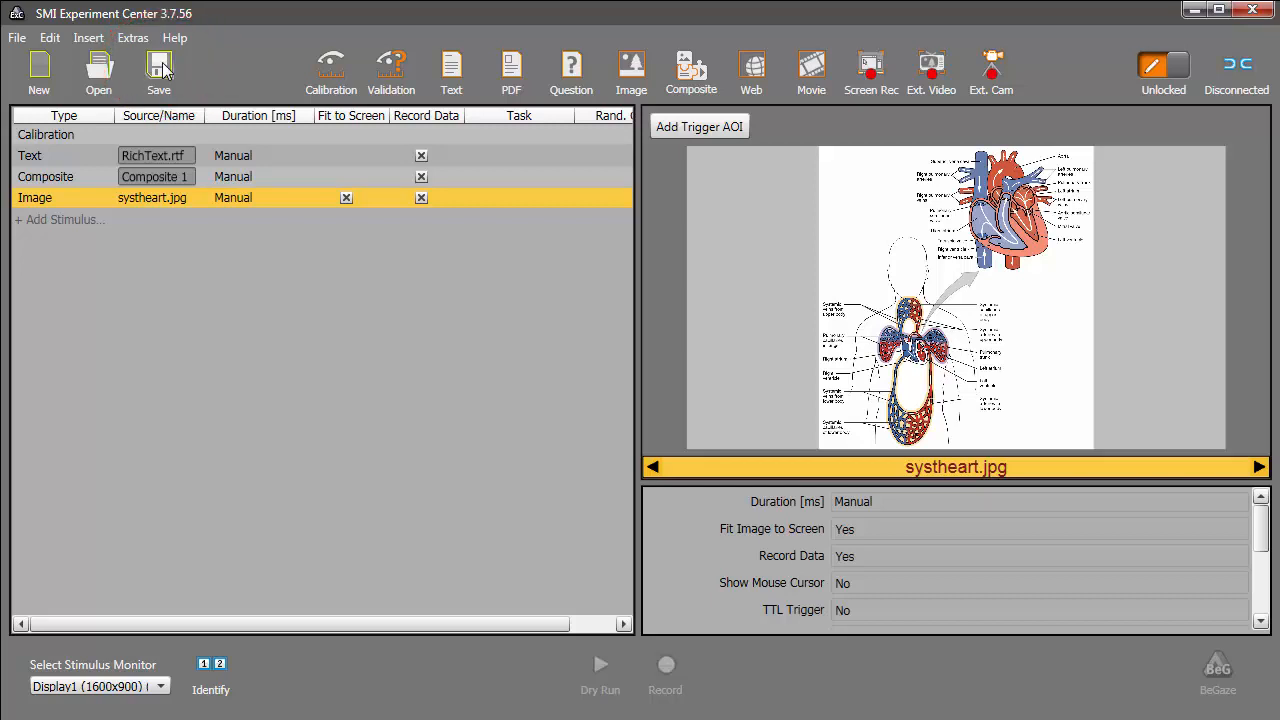
left_click(160, 70)
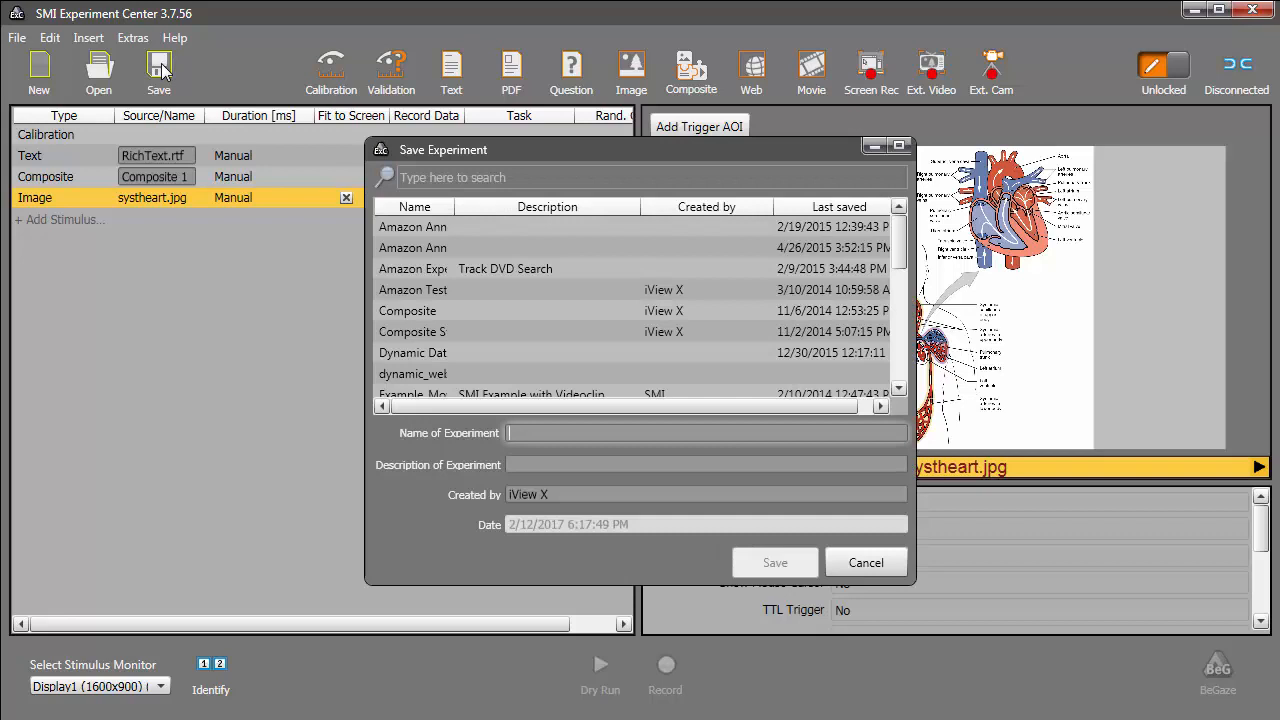
type("Data Storage Demo")
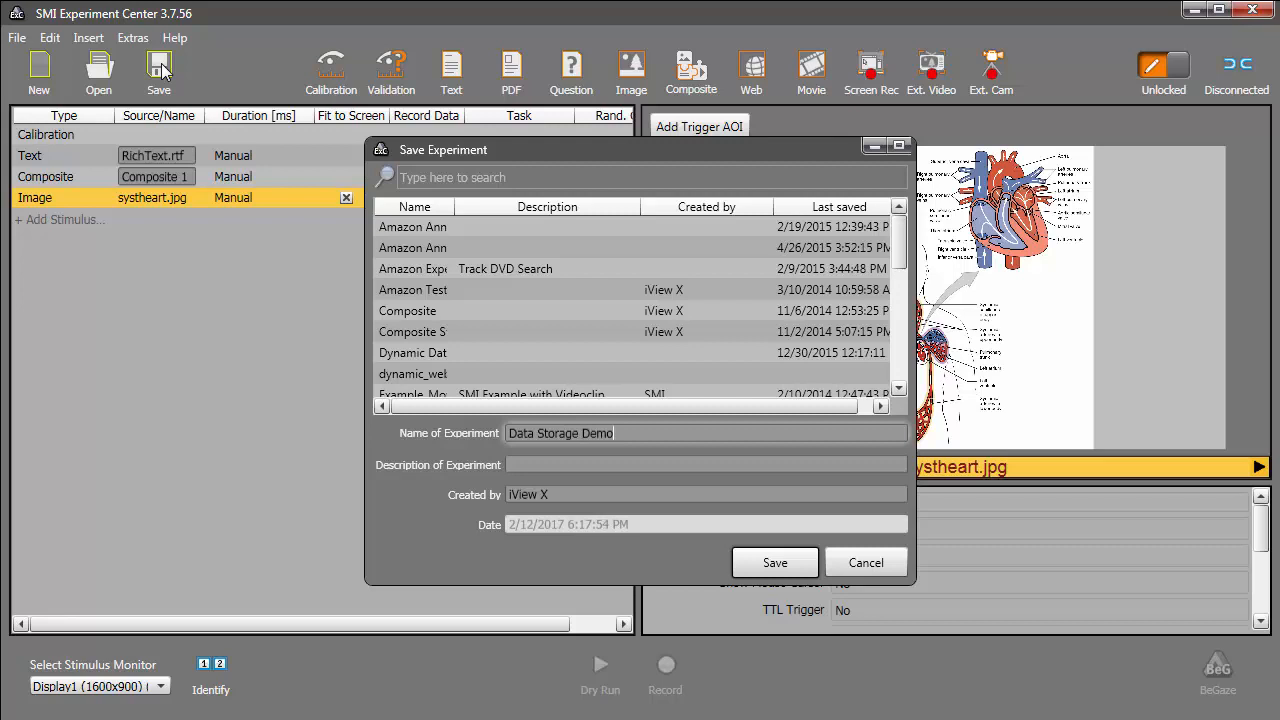
left_click(774, 562)
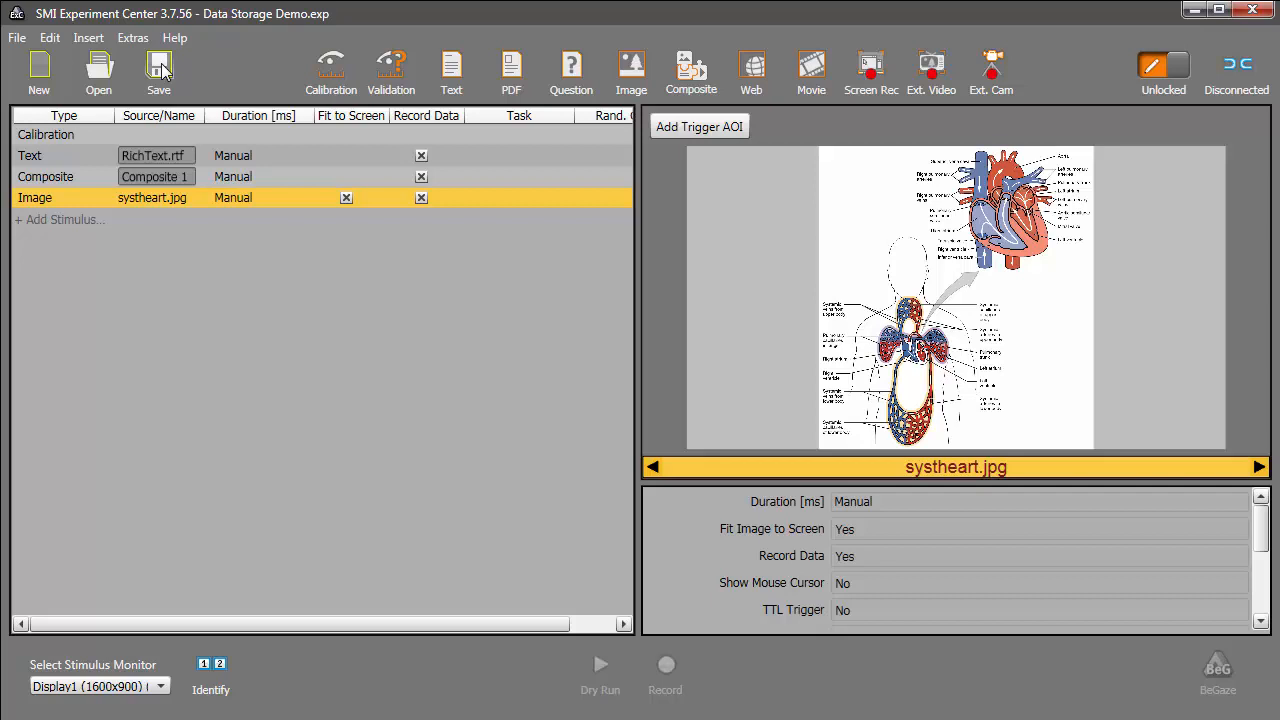
left_click(664, 664)
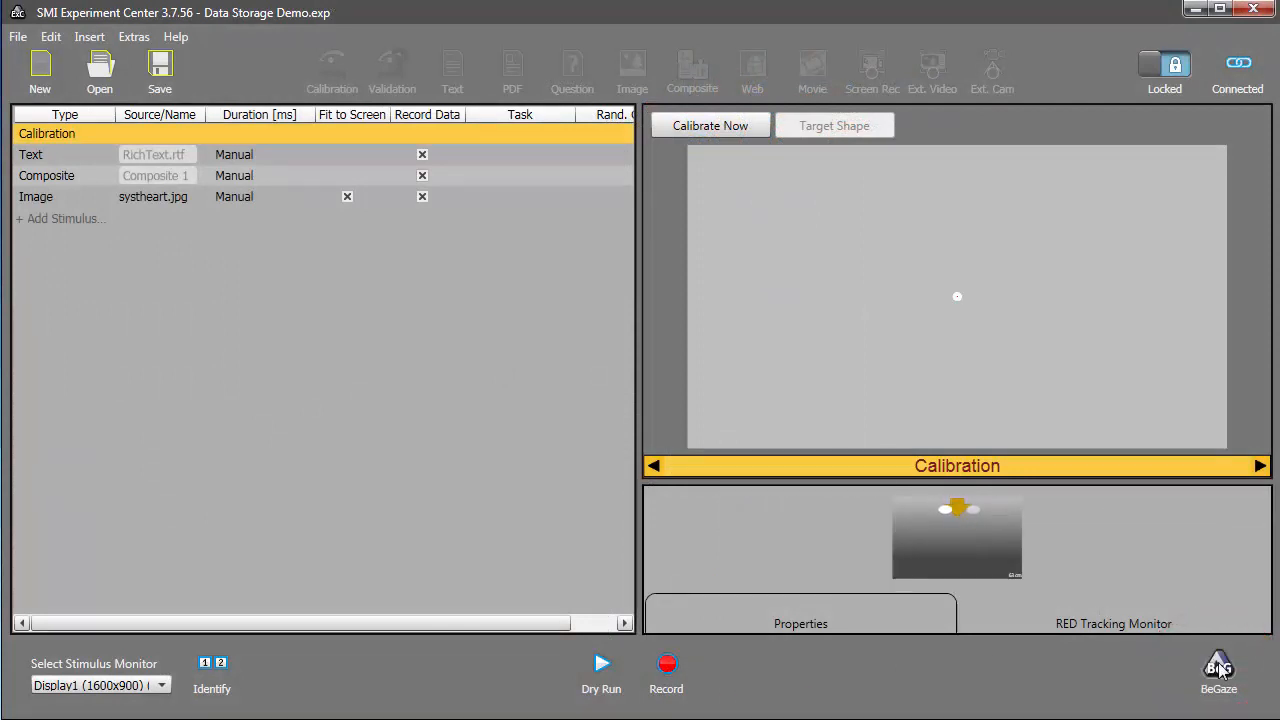
- Open the recorded Data Storage Demo experiment with participant P01 in BeGaze's Dashboard
left_click(1218, 664)
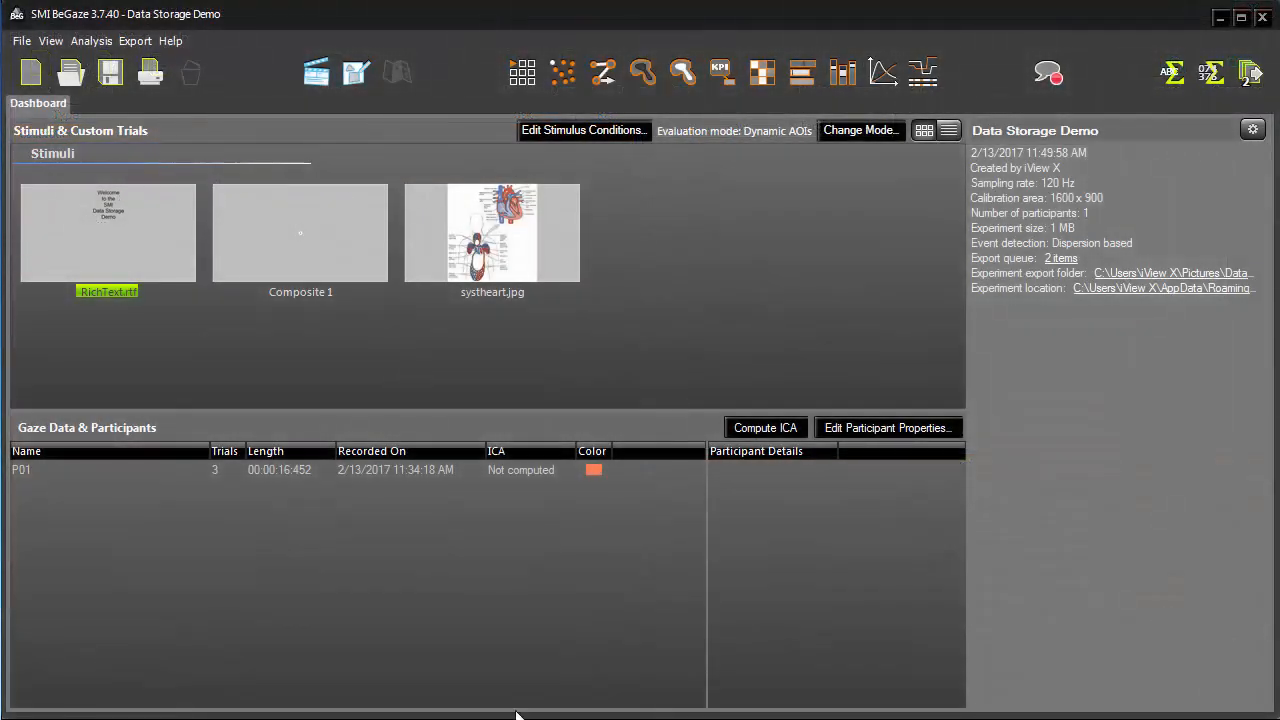
mouse_move(1144, 712)
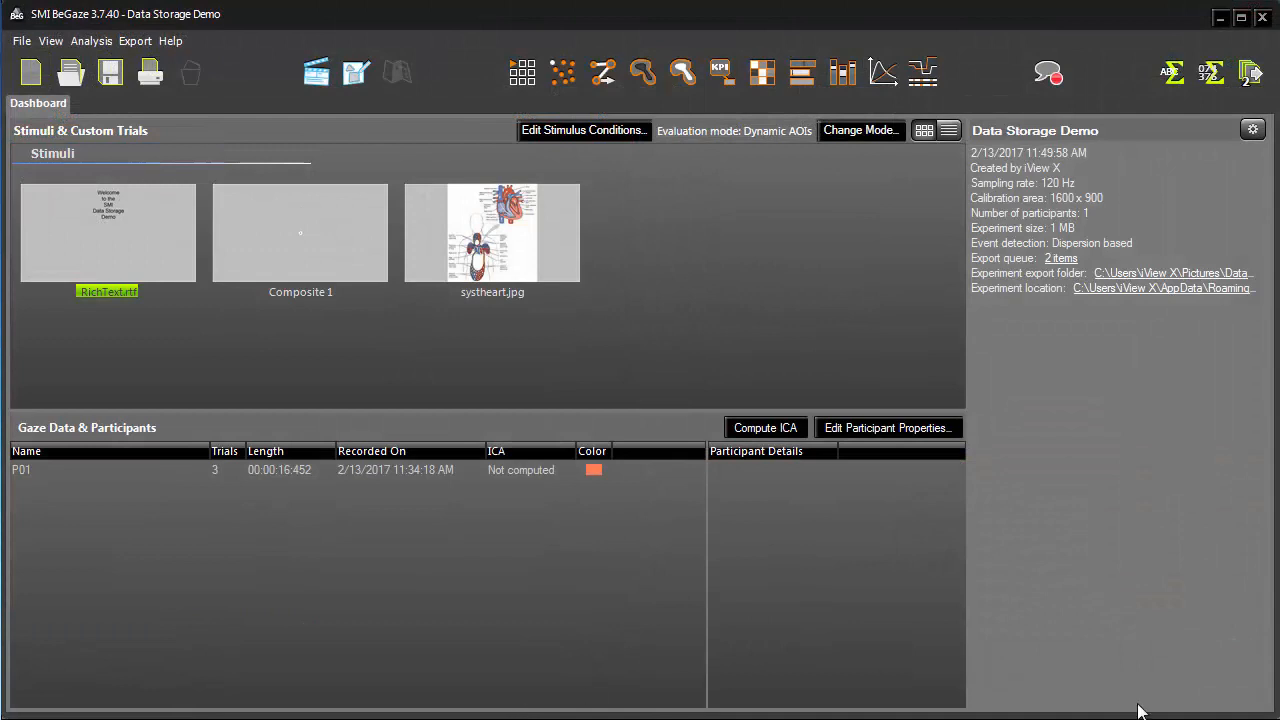
mouse_move(940, 712)
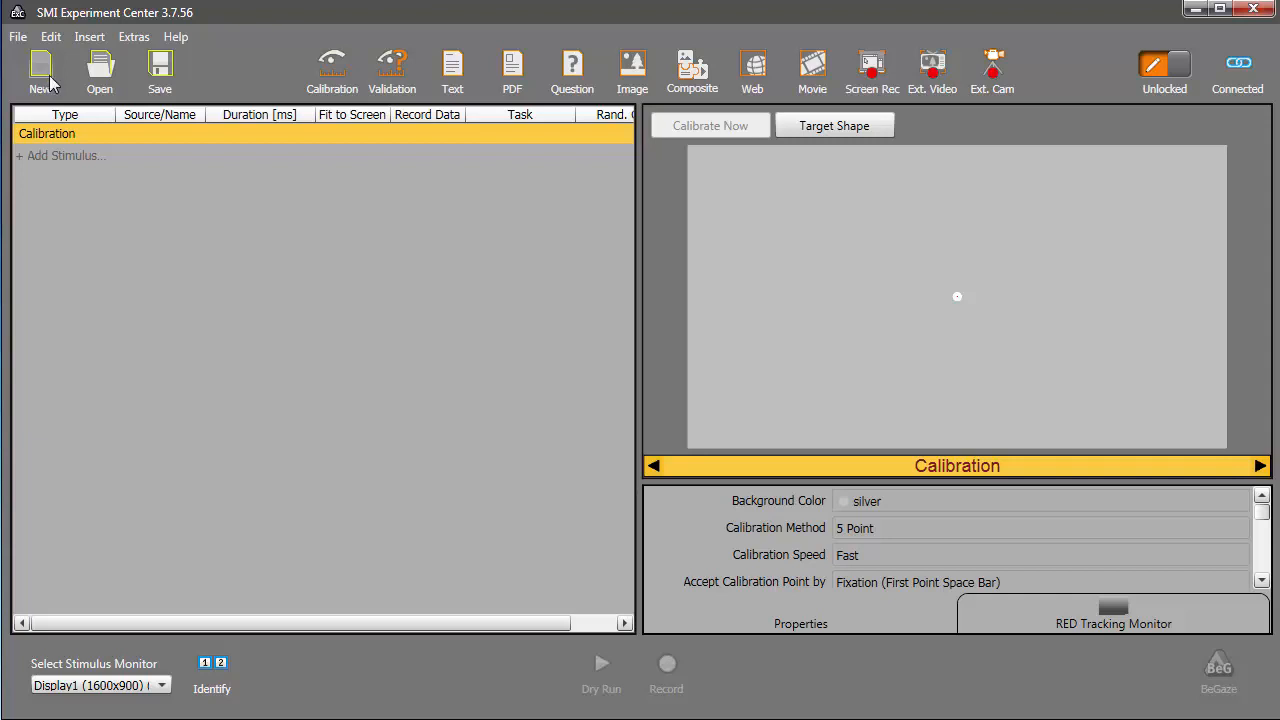
- Point the Global Settings experiments path to C:\SMI\My Experiments and apply it
left_click(132, 36)
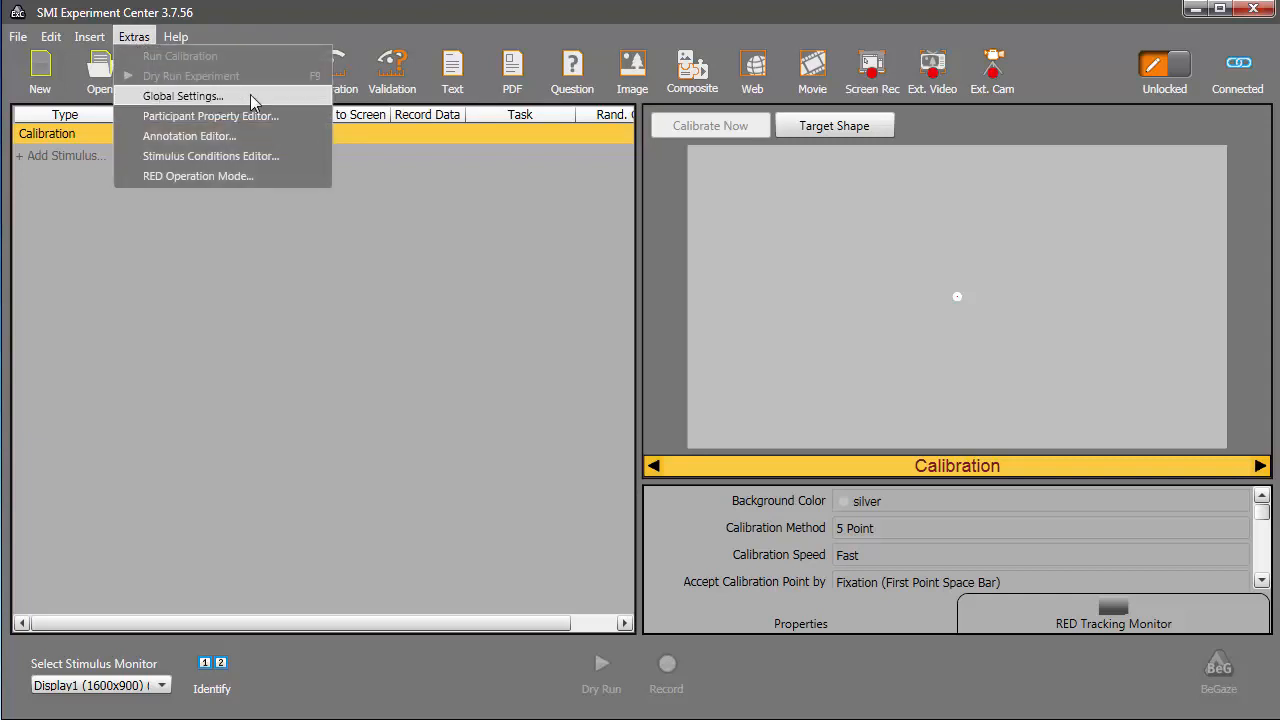
left_click(184, 96)
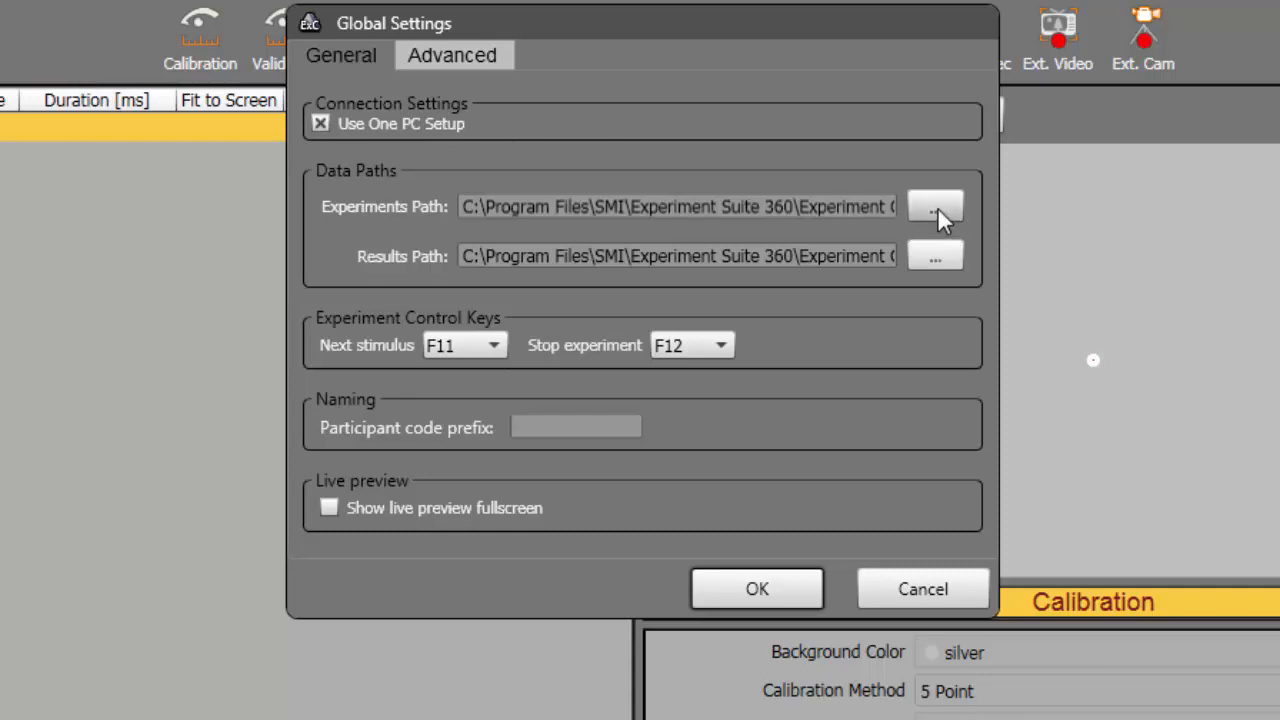
left_click(934, 206)
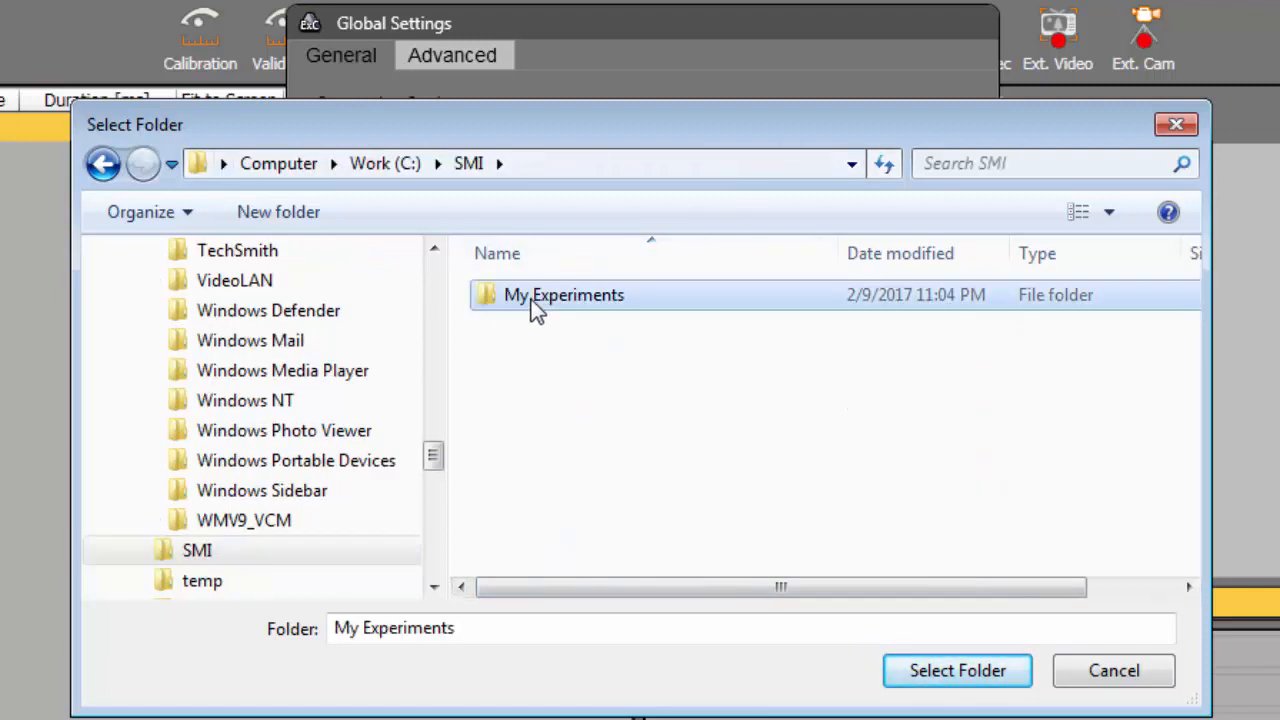
mouse_move(488, 308)
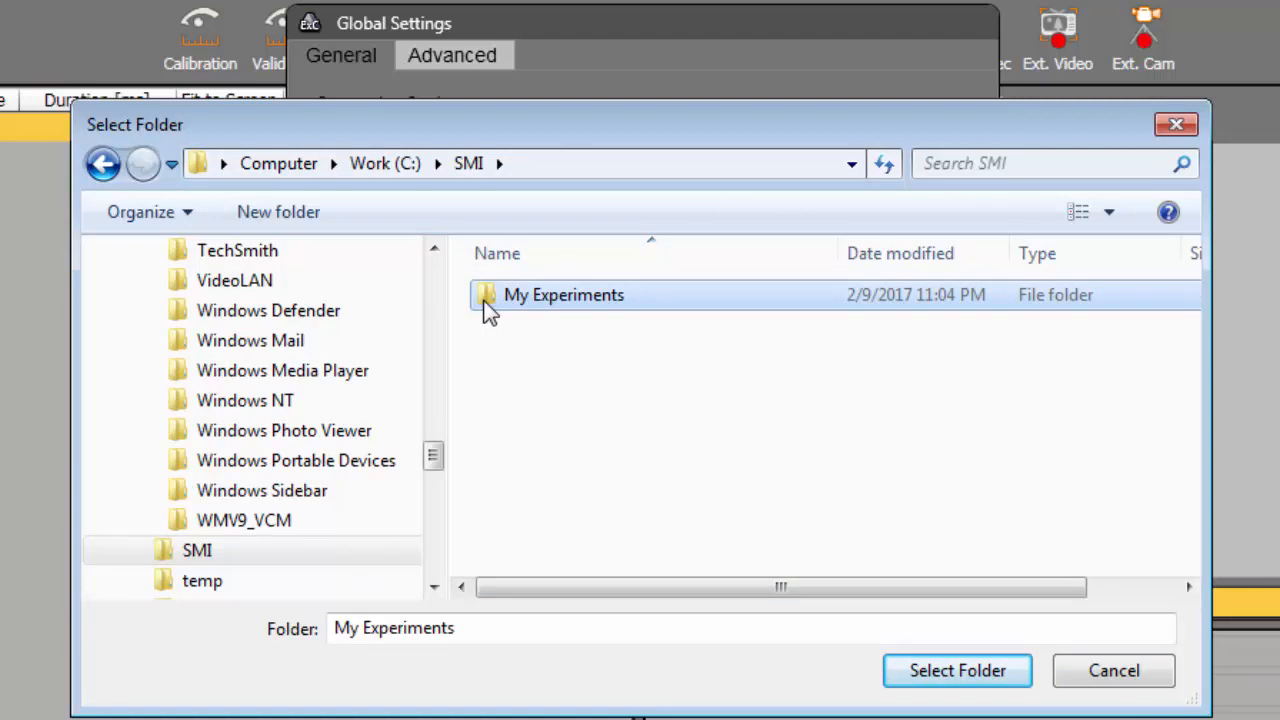
mouse_move(956, 670)
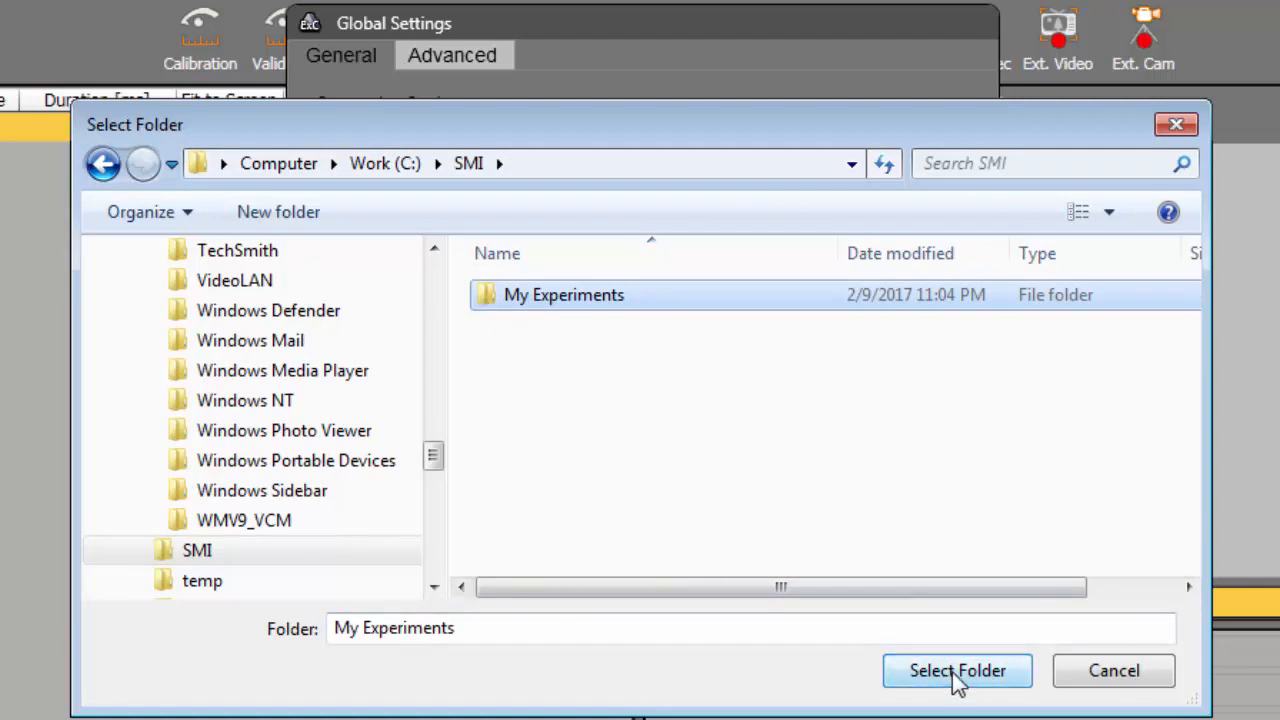
left_click(956, 670)
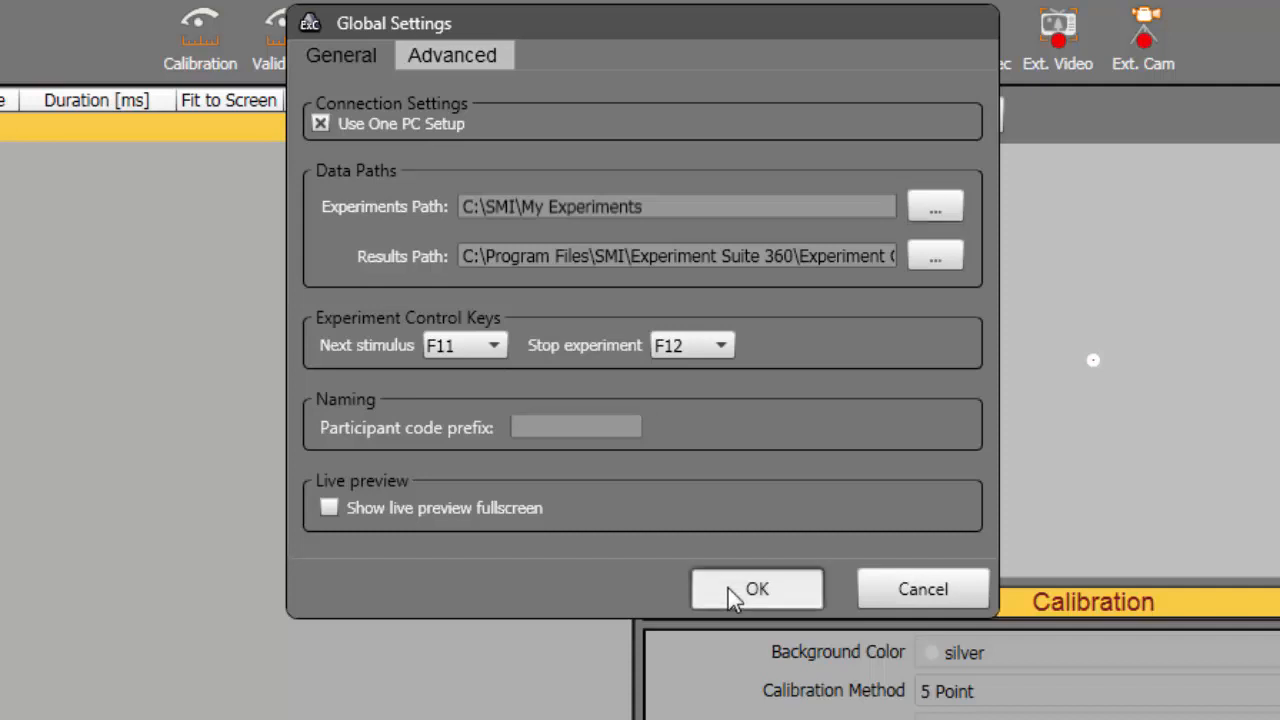
left_click(756, 588)
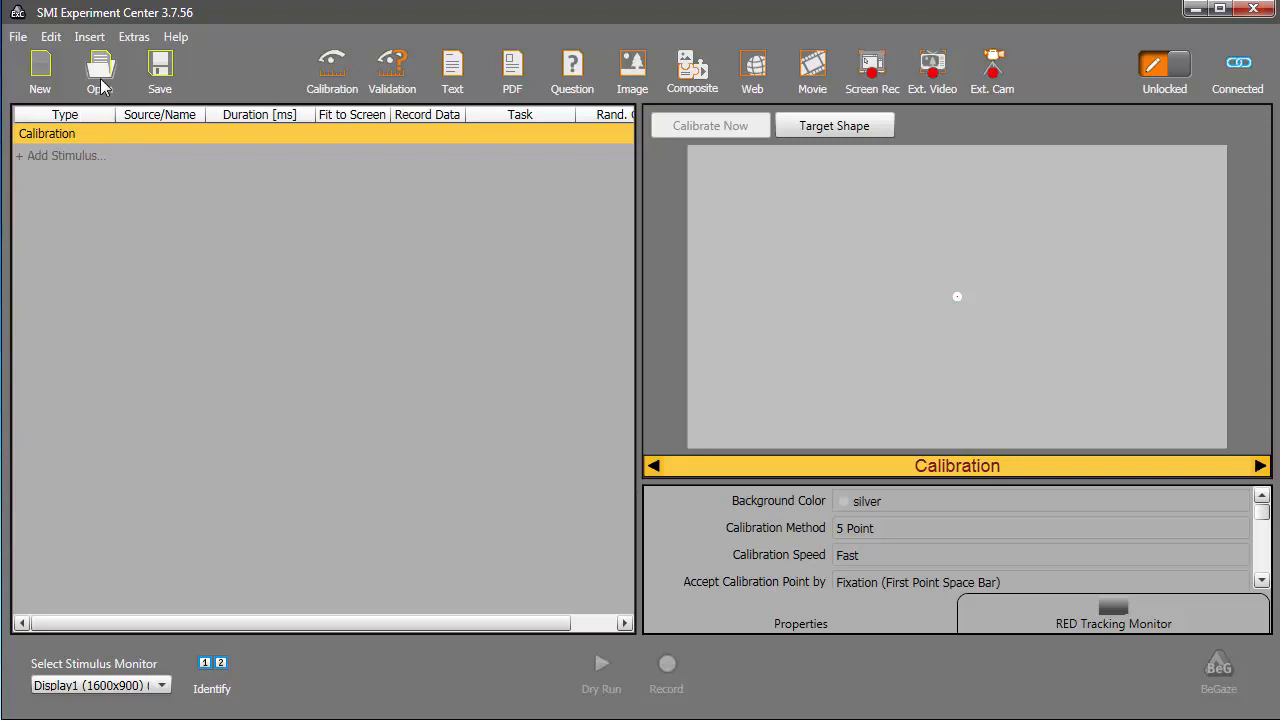
left_click(100, 64)
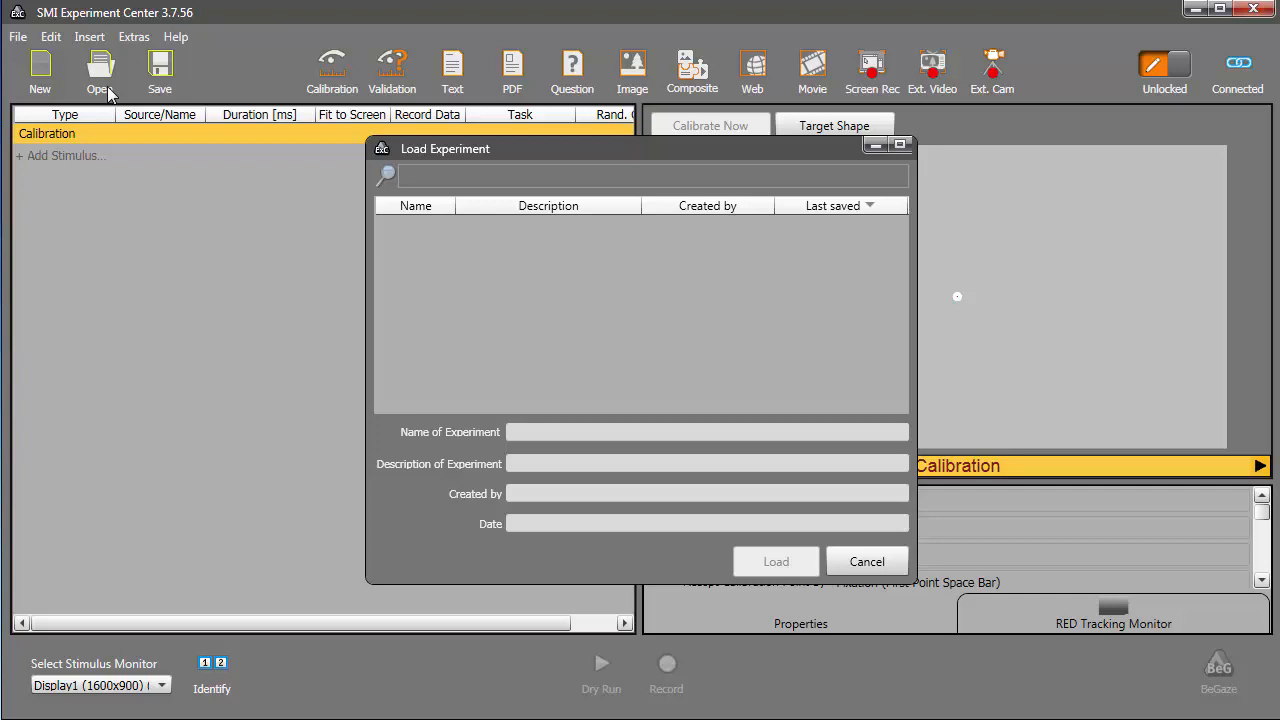
left_click(866, 560)
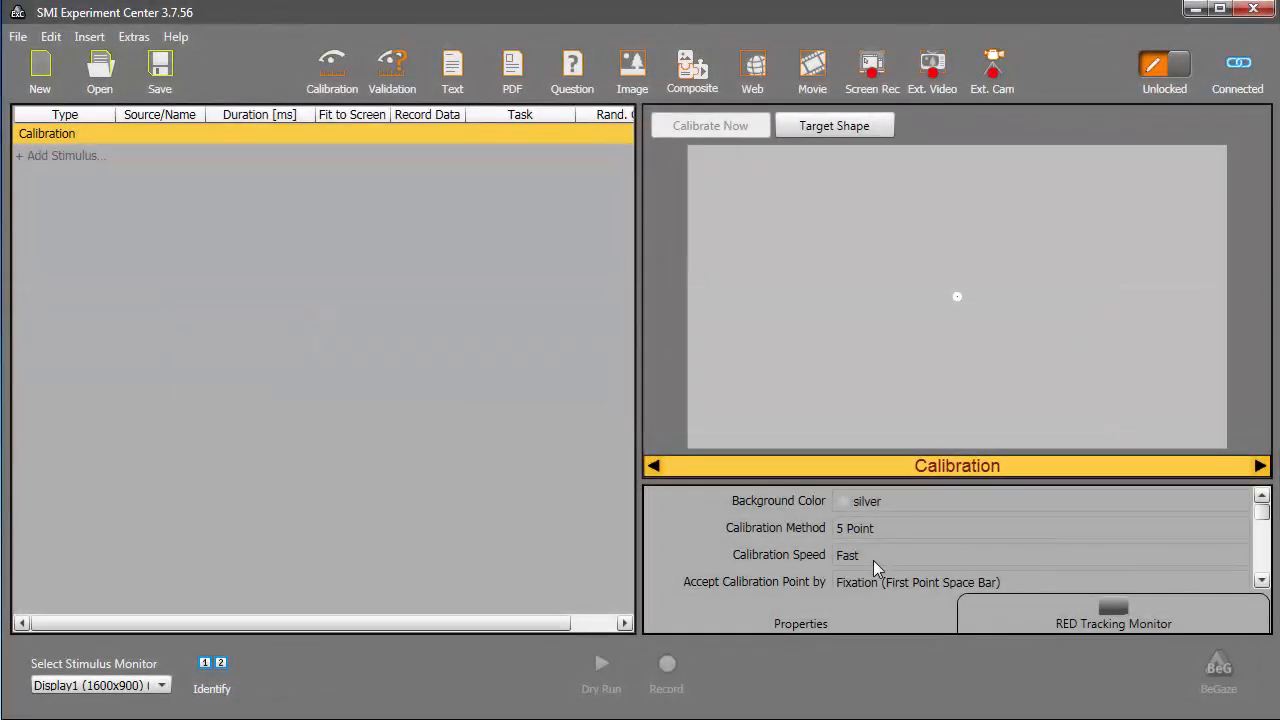
mouse_move(398, 388)
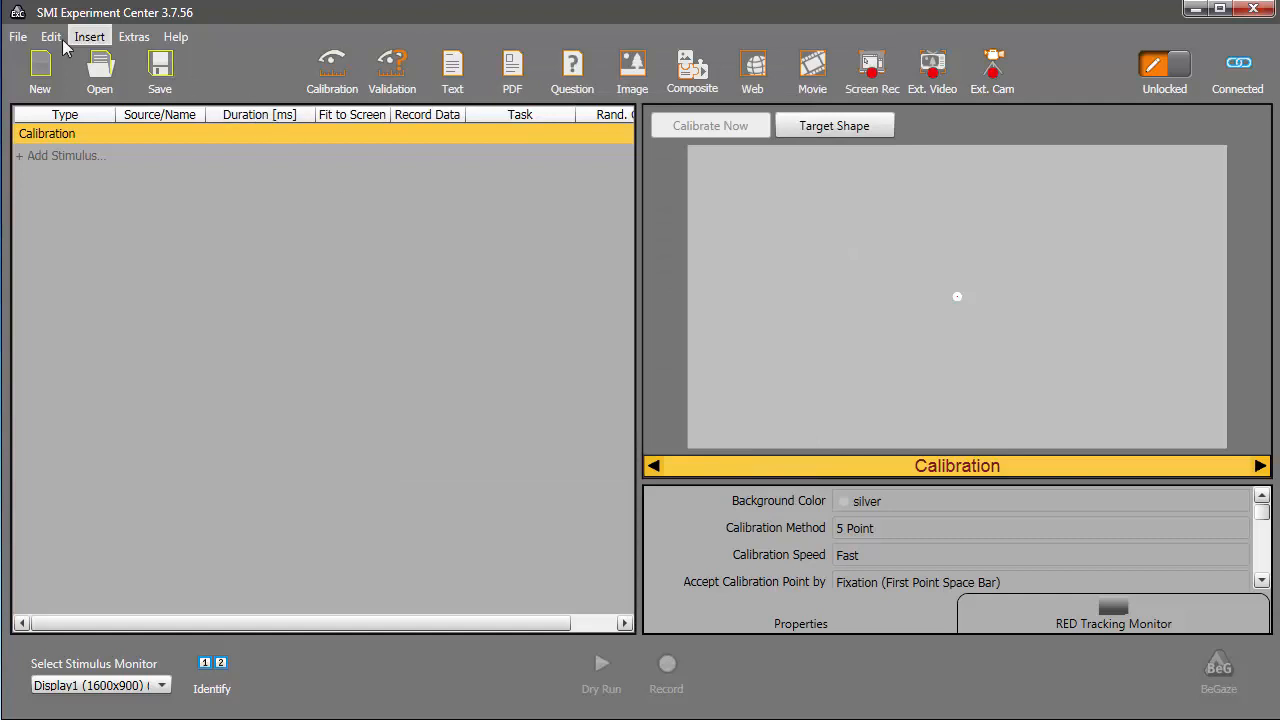
- Choose the Data Storage Demo experiment for export with the Desktop as destination
left_click(16, 36)
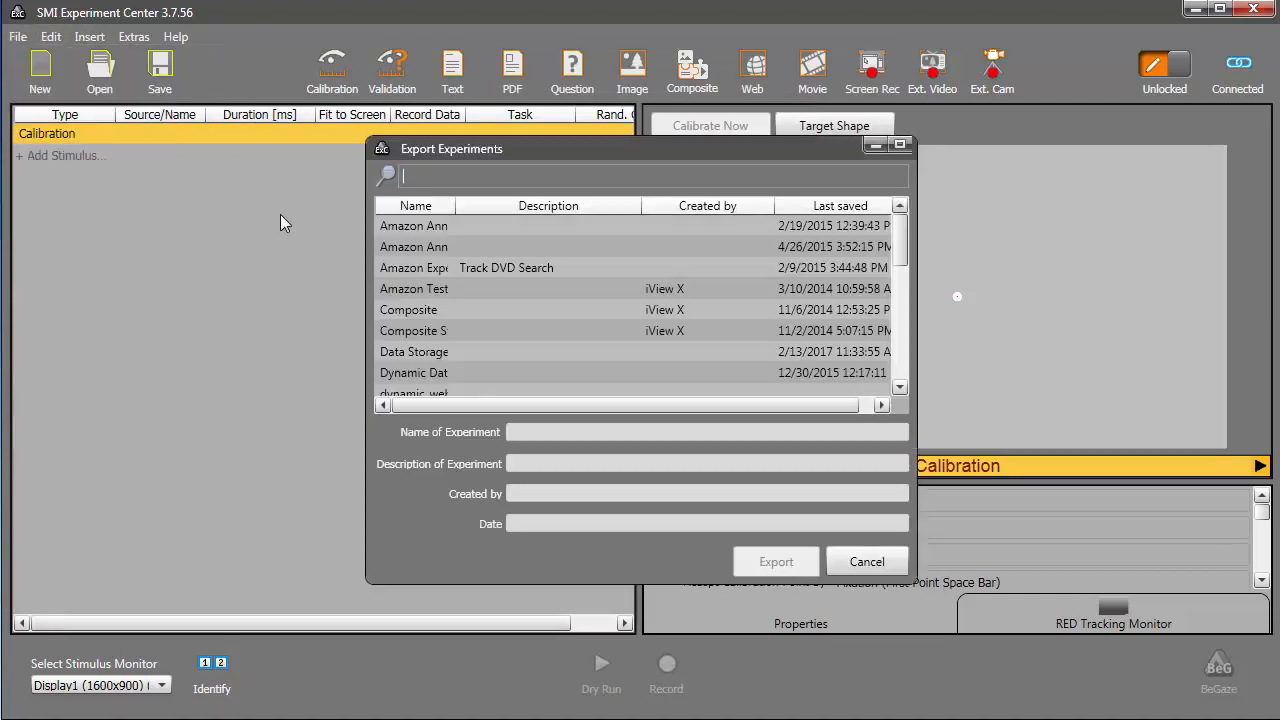
left_click(412, 224)
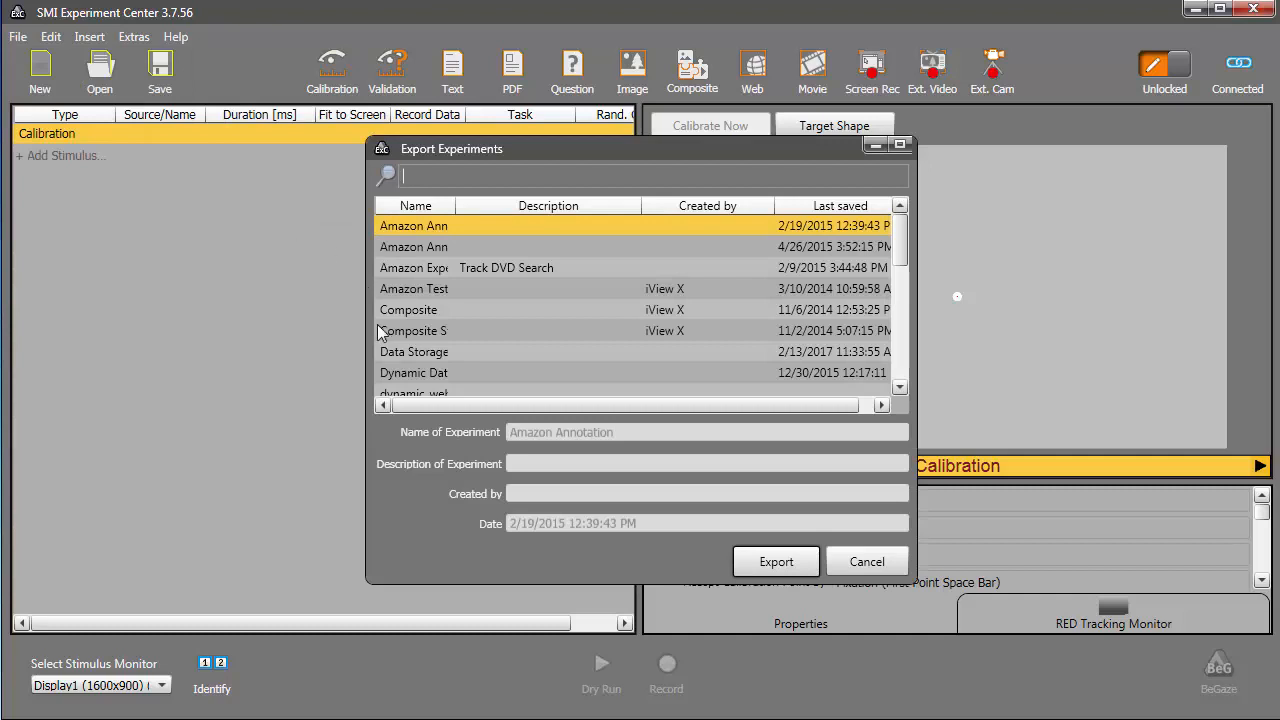
left_click(412, 352)
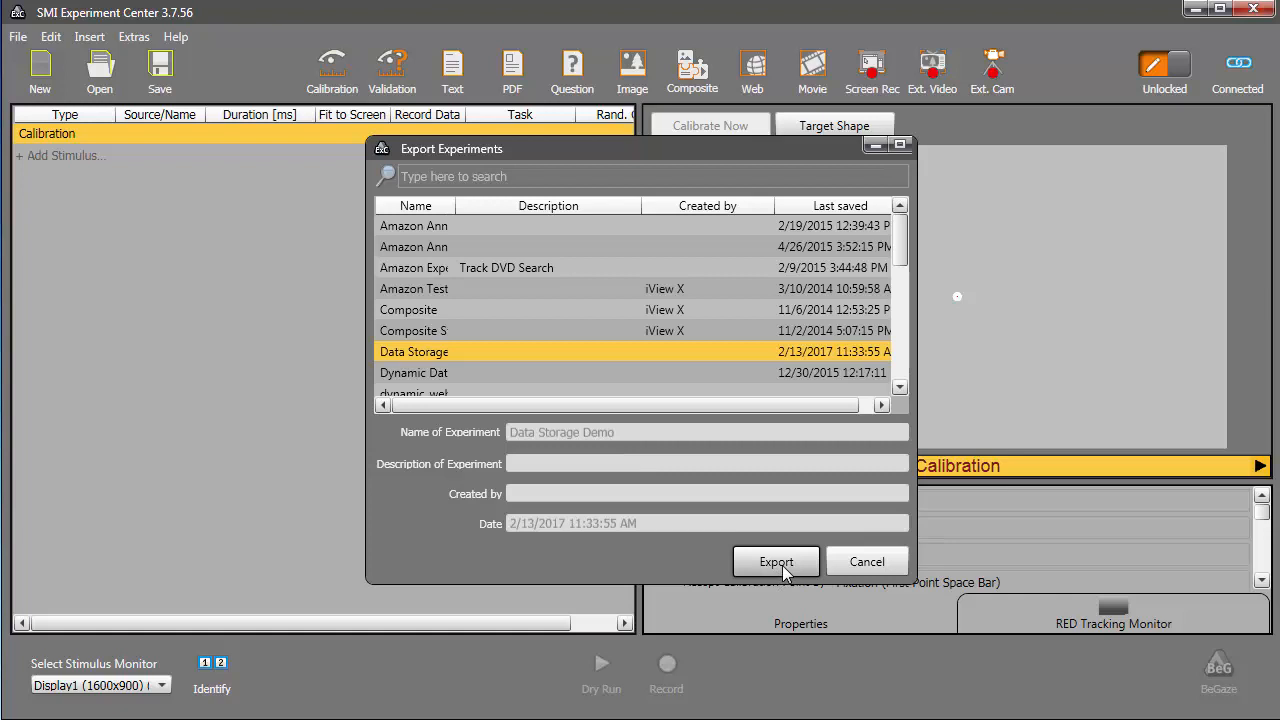
left_click(776, 560)
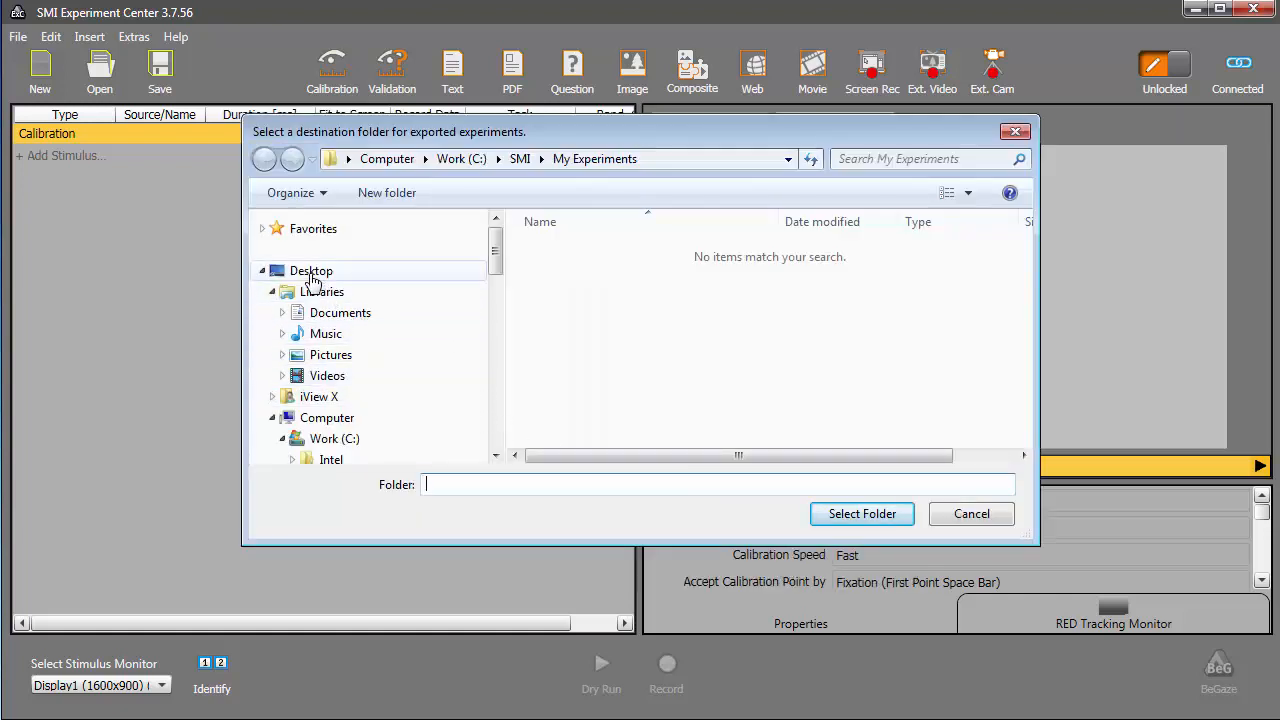
- Export it into a Desktop folder named 'Data Storage Demo' and confirm the success message
left_click(312, 272)
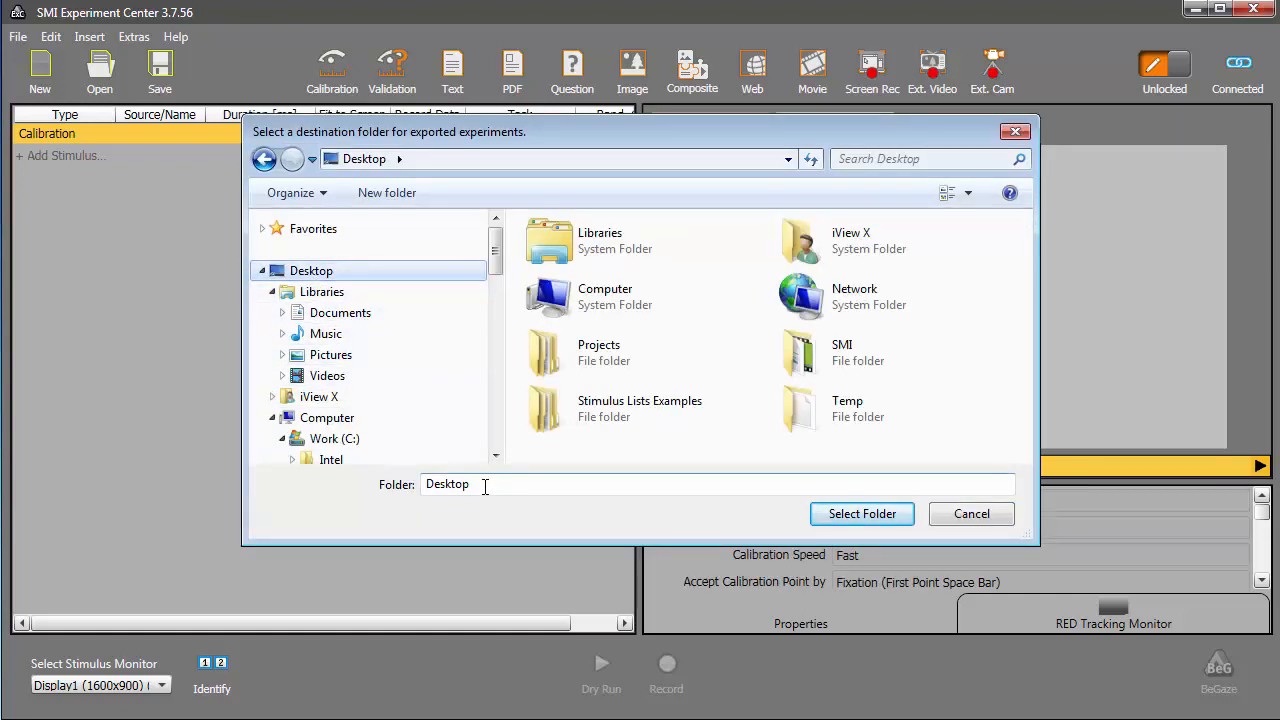
type("Data Storage Demo")
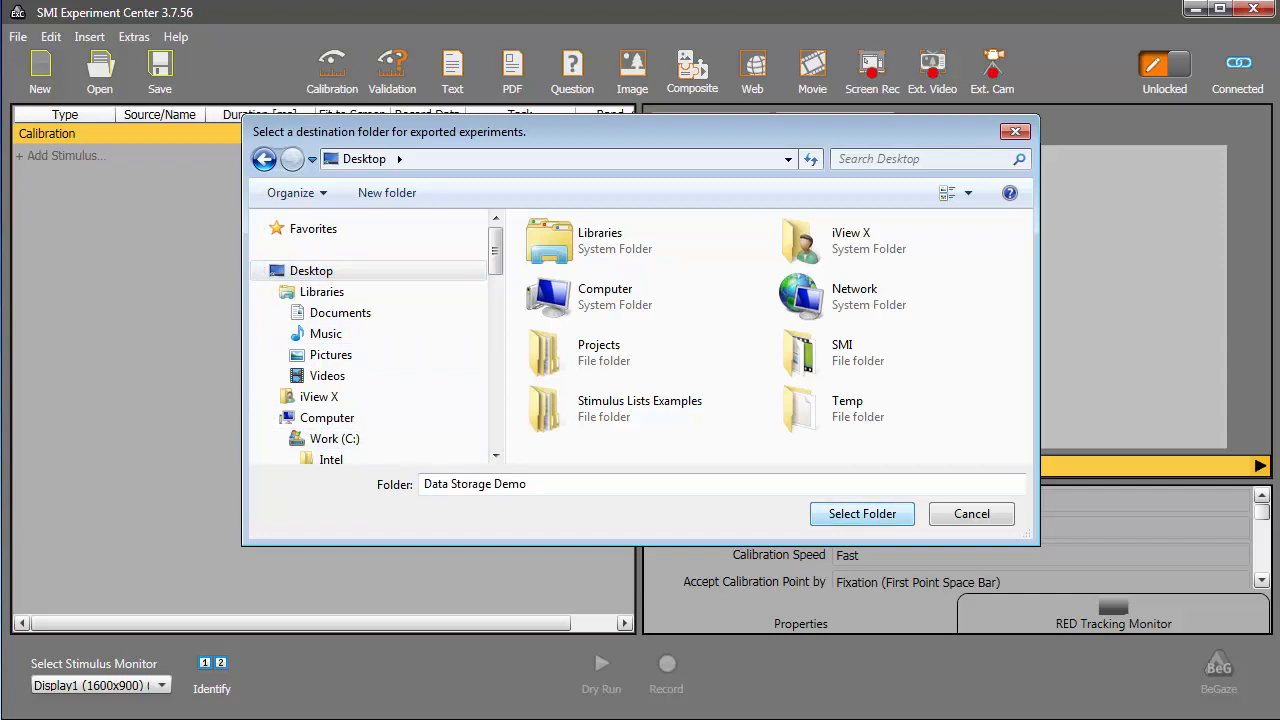
left_click(860, 512)
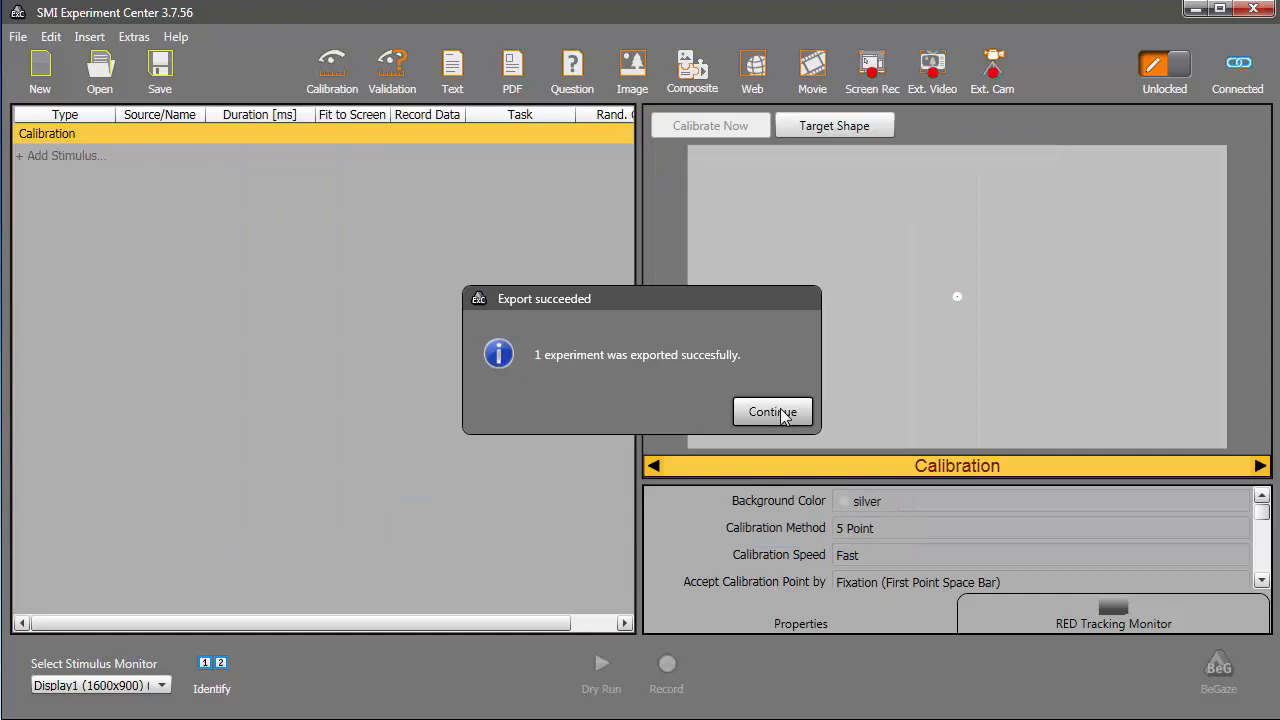
left_click(772, 412)
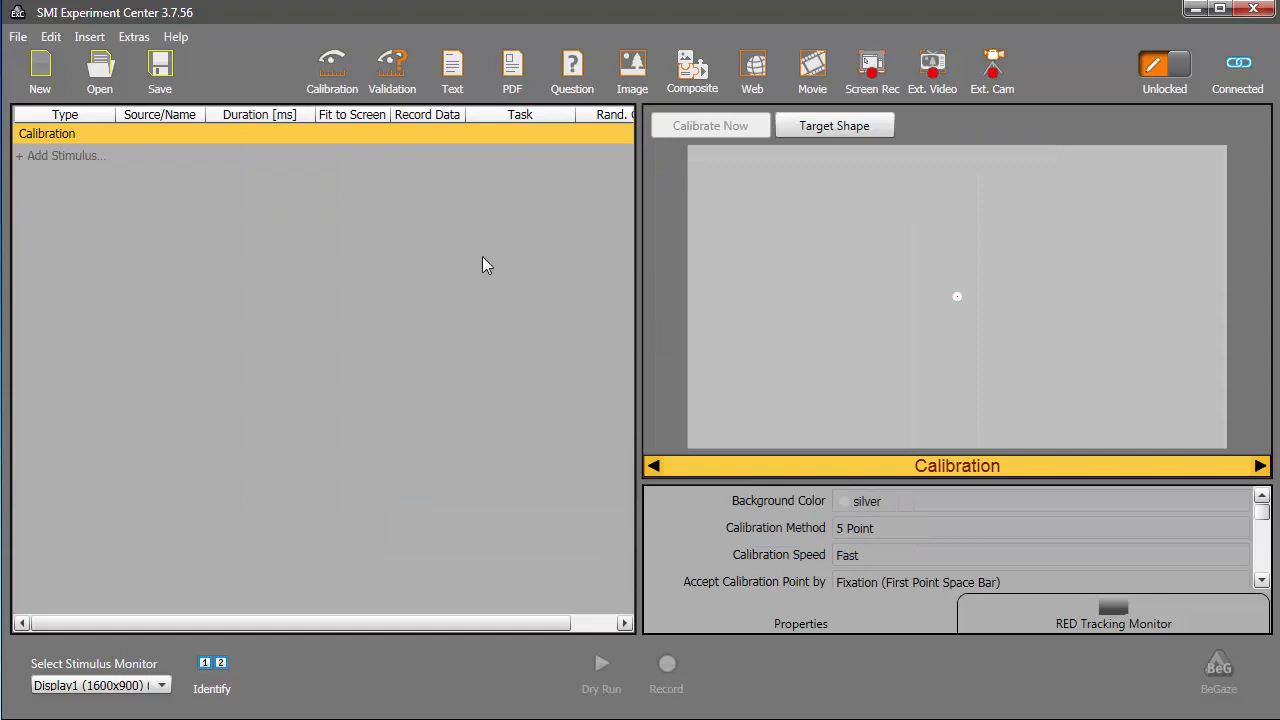
- Check the data paths in Global Settings and keep them unchanged
left_click(132, 36)
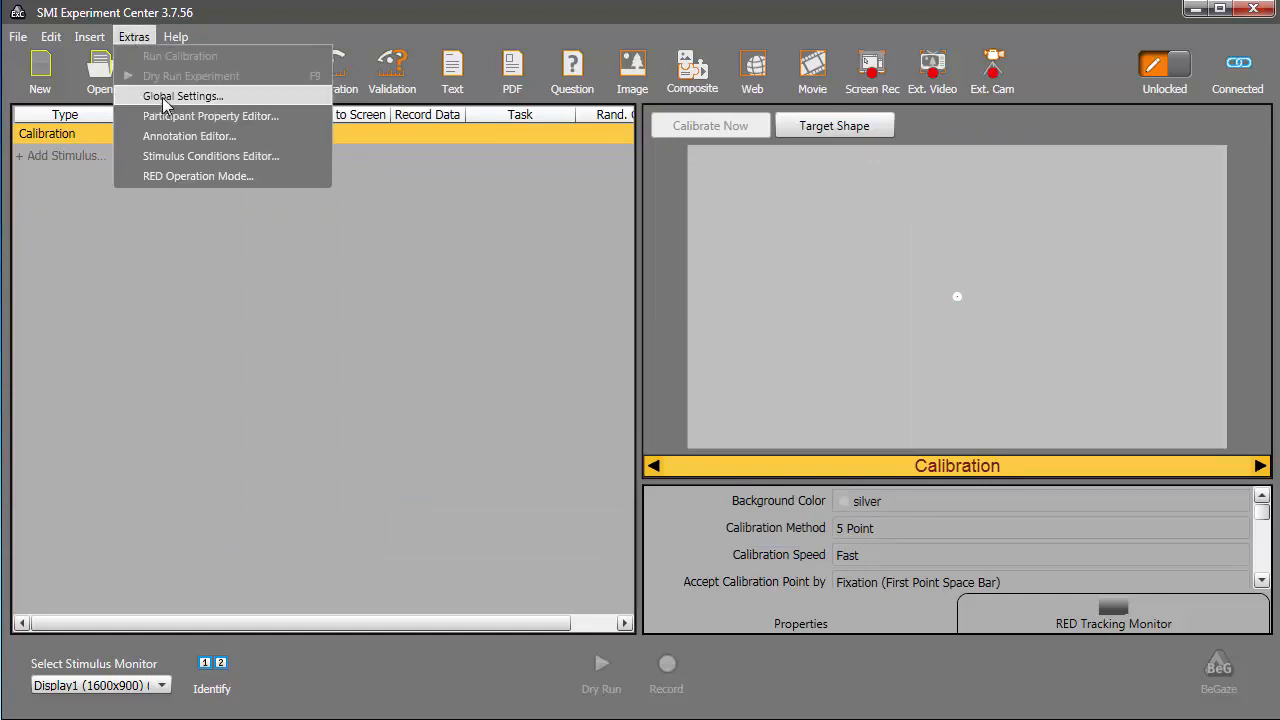
left_click(182, 96)
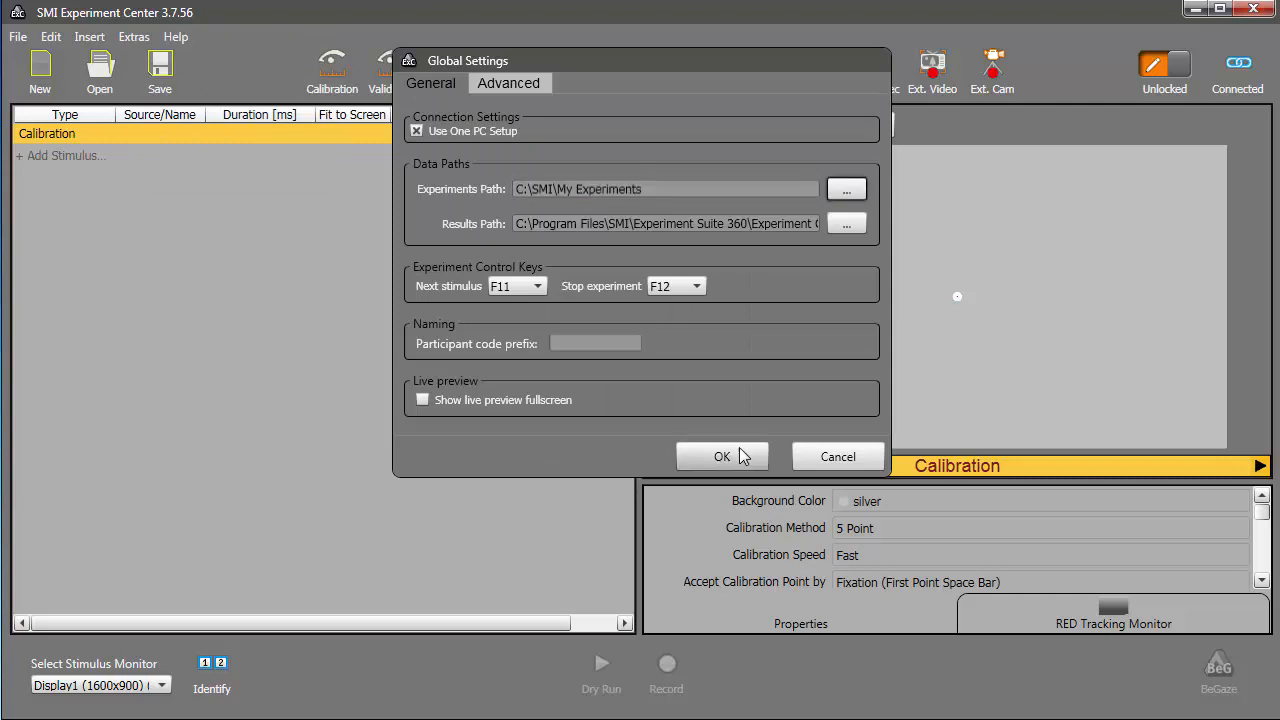
left_click(722, 456)
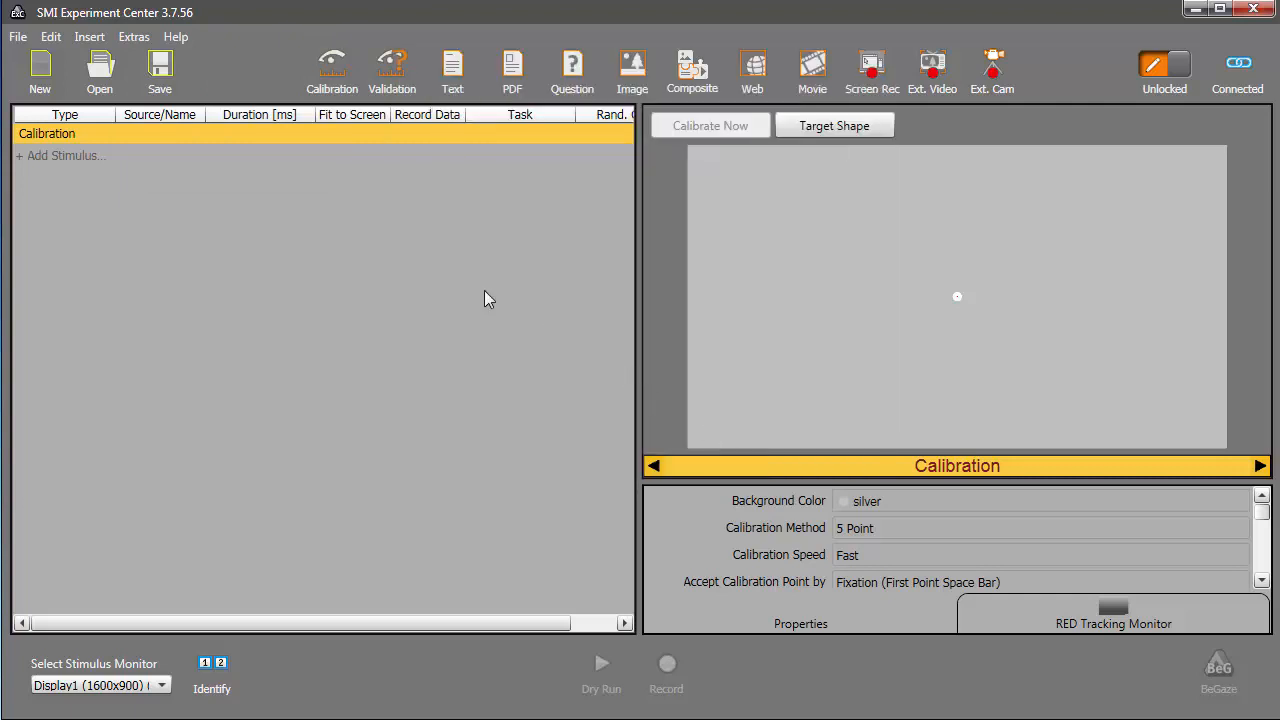
- Import Data Storage Demo.zep from the Desktop and open the imported experiment
left_click(16, 36)
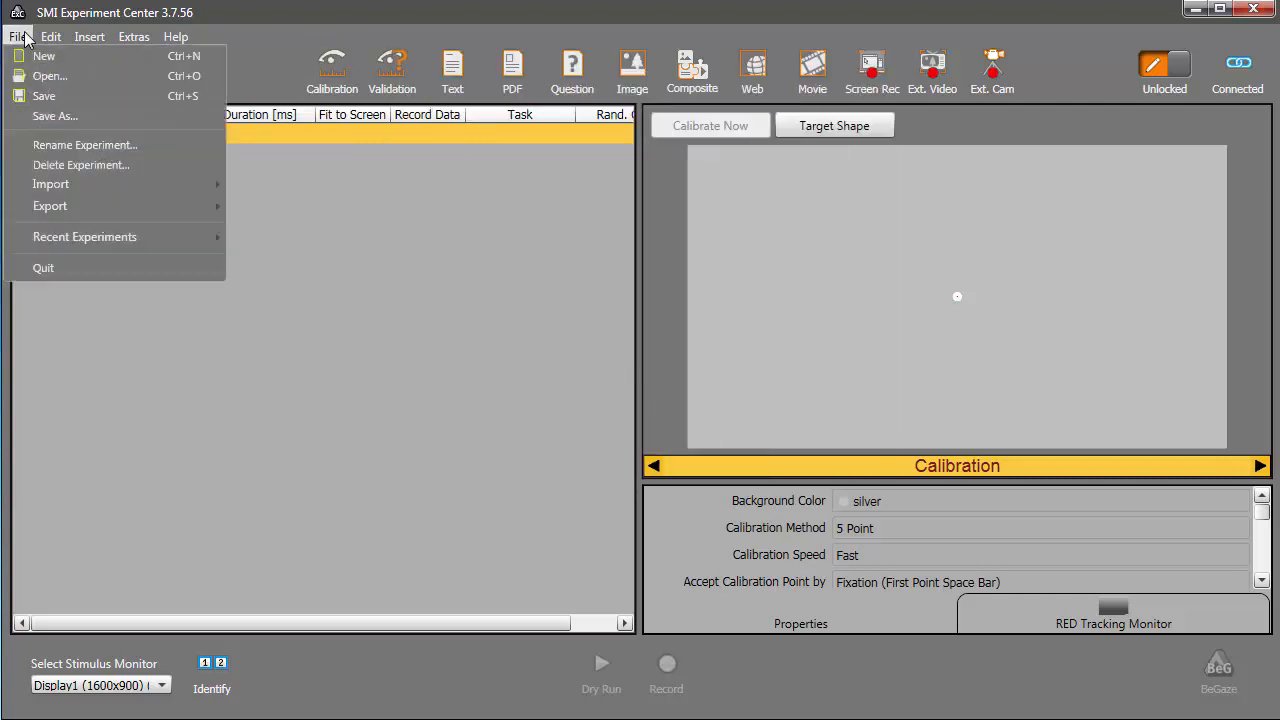
mouse_move(52, 184)
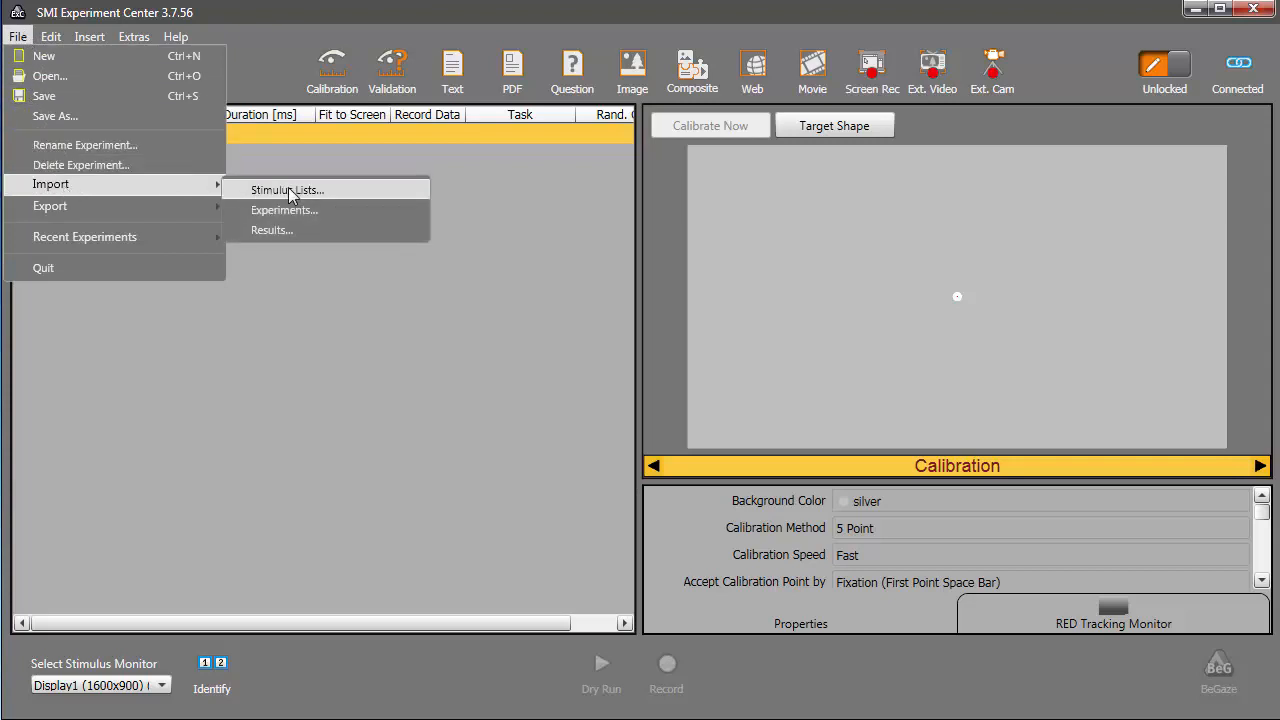
left_click(284, 210)
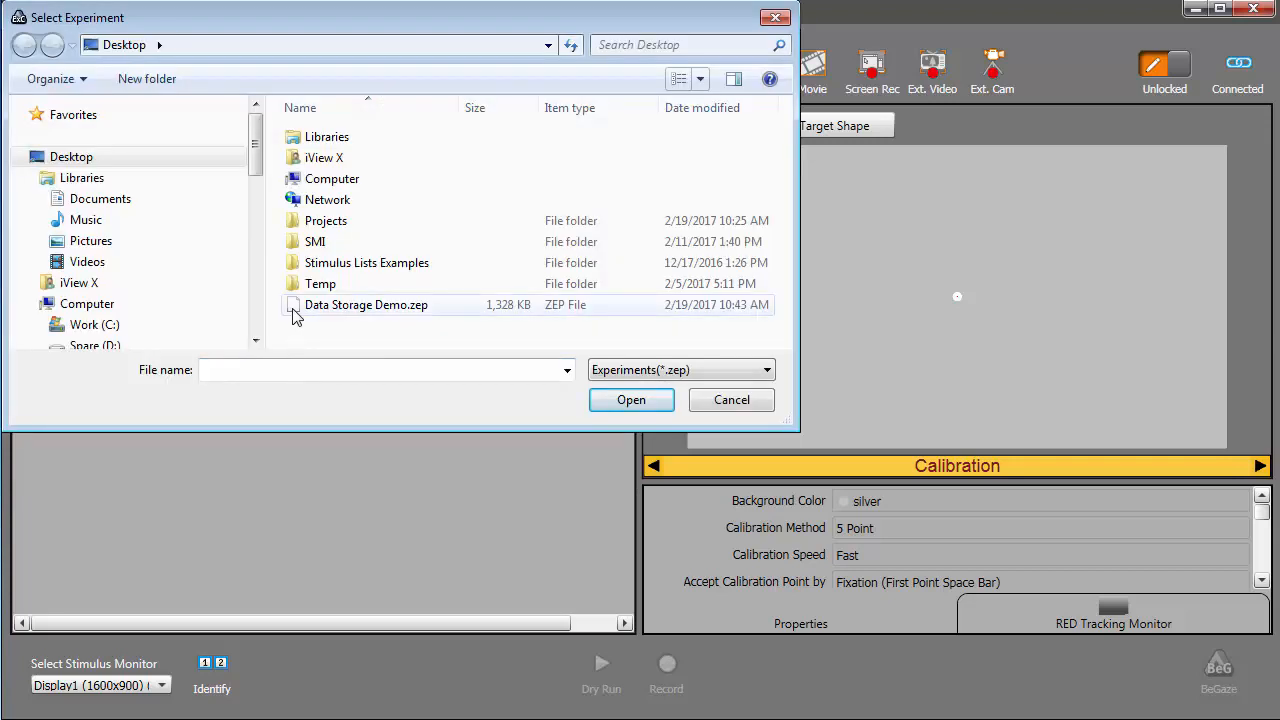
left_click(366, 304)
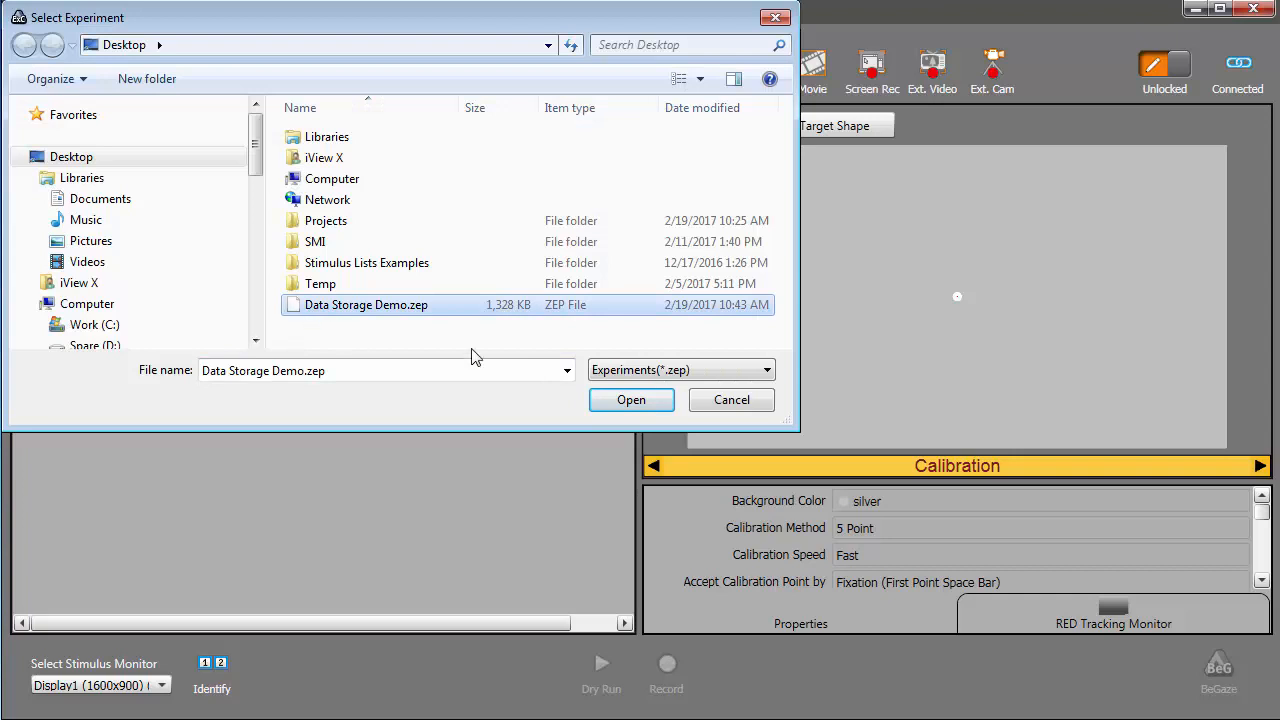
left_click(632, 400)
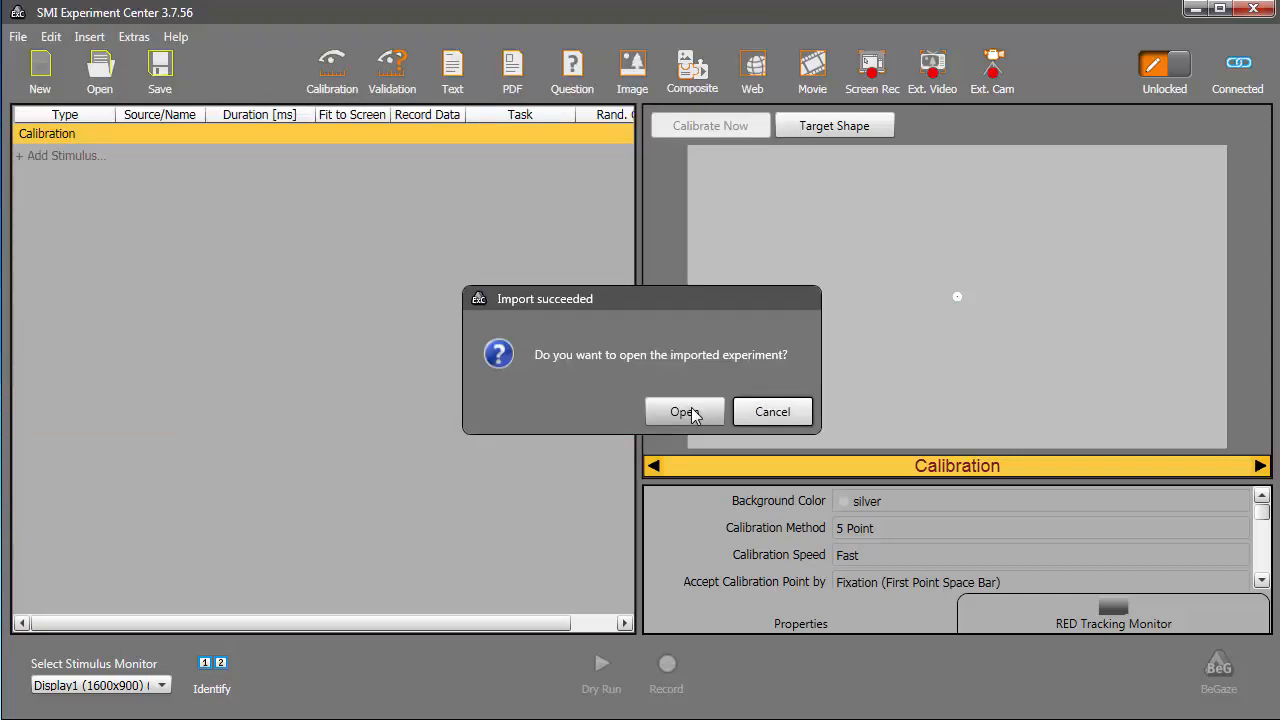
left_click(684, 412)
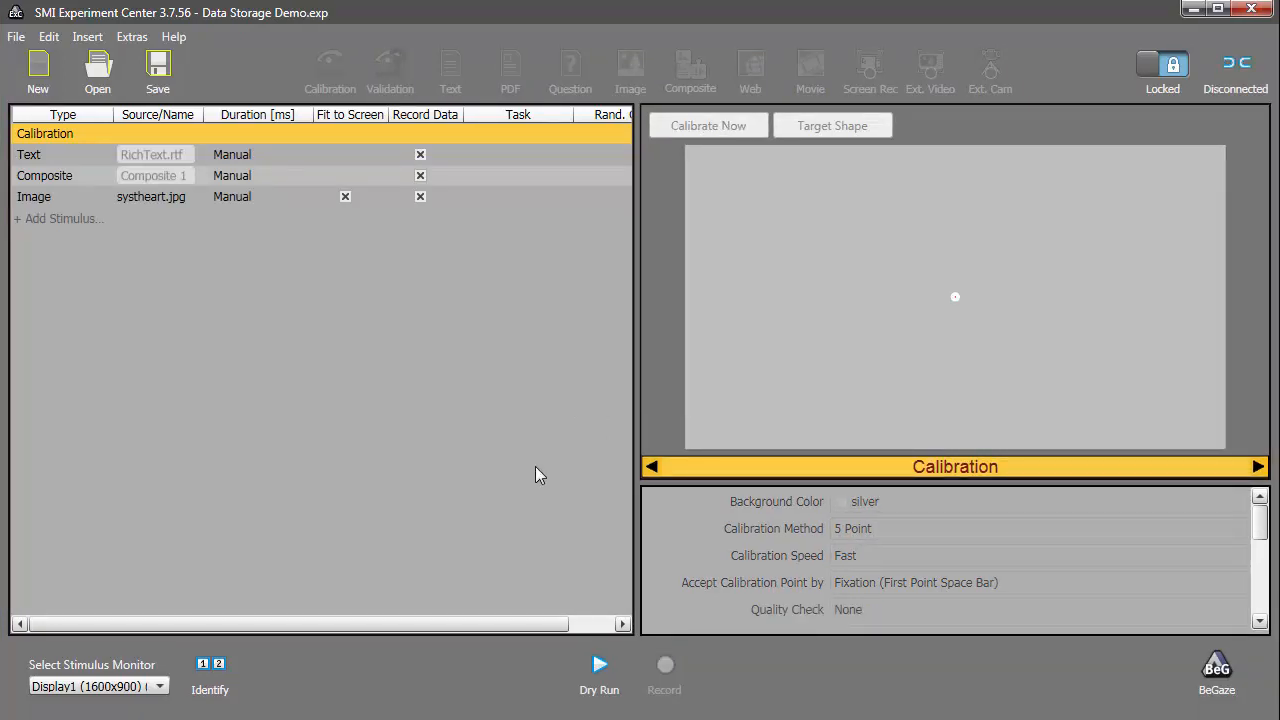
- Review the Load Experiment list, then open Data Storage Demo in BeGaze for analysis
left_click(96, 70)
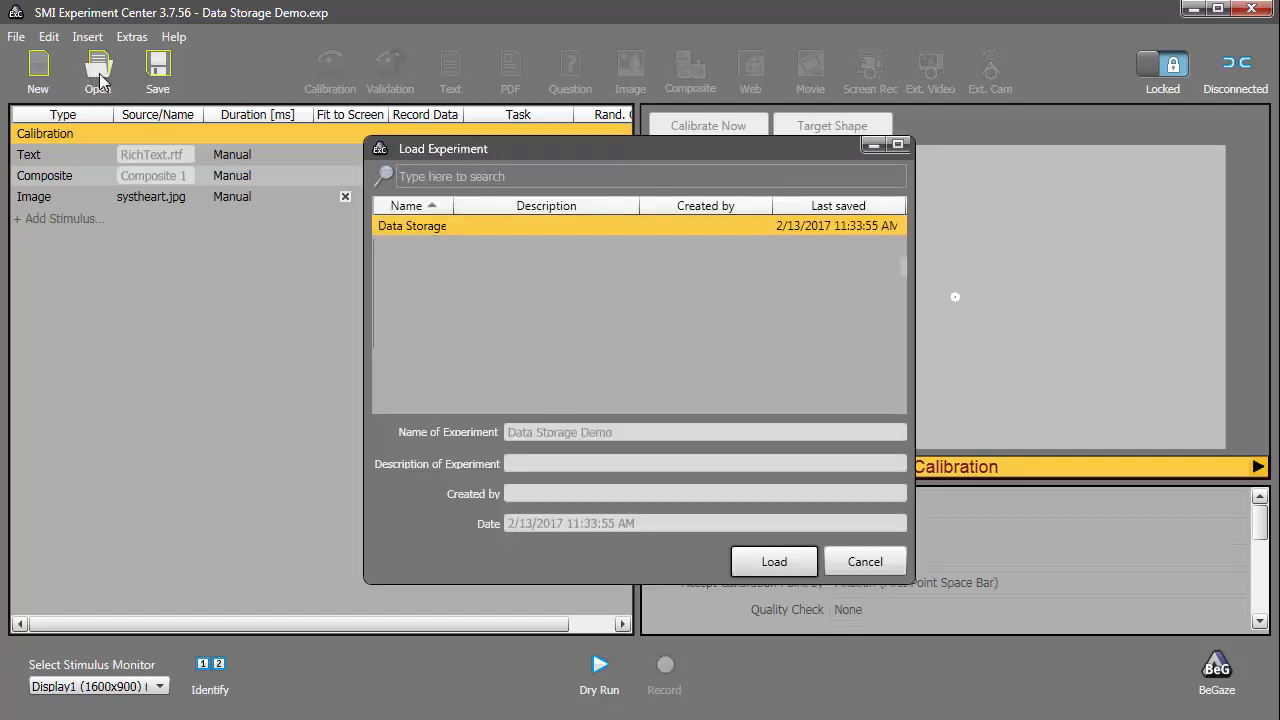
left_click(774, 560)
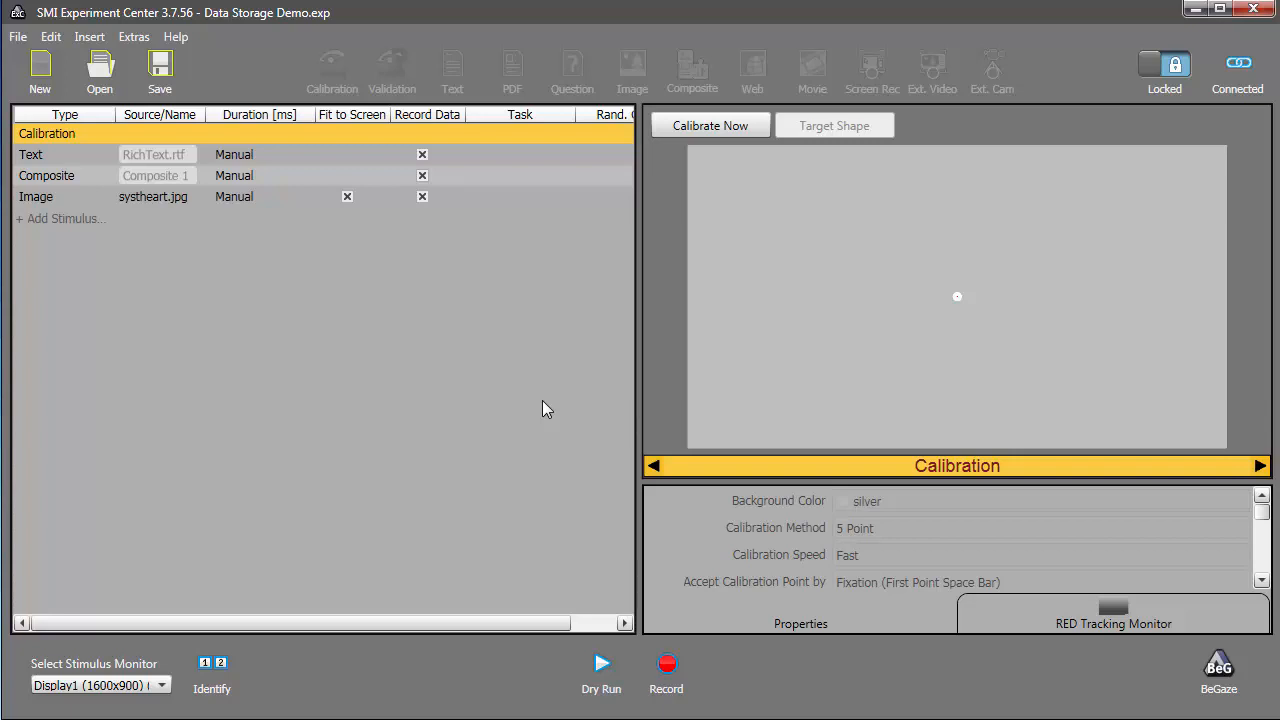
mouse_move(868, 544)
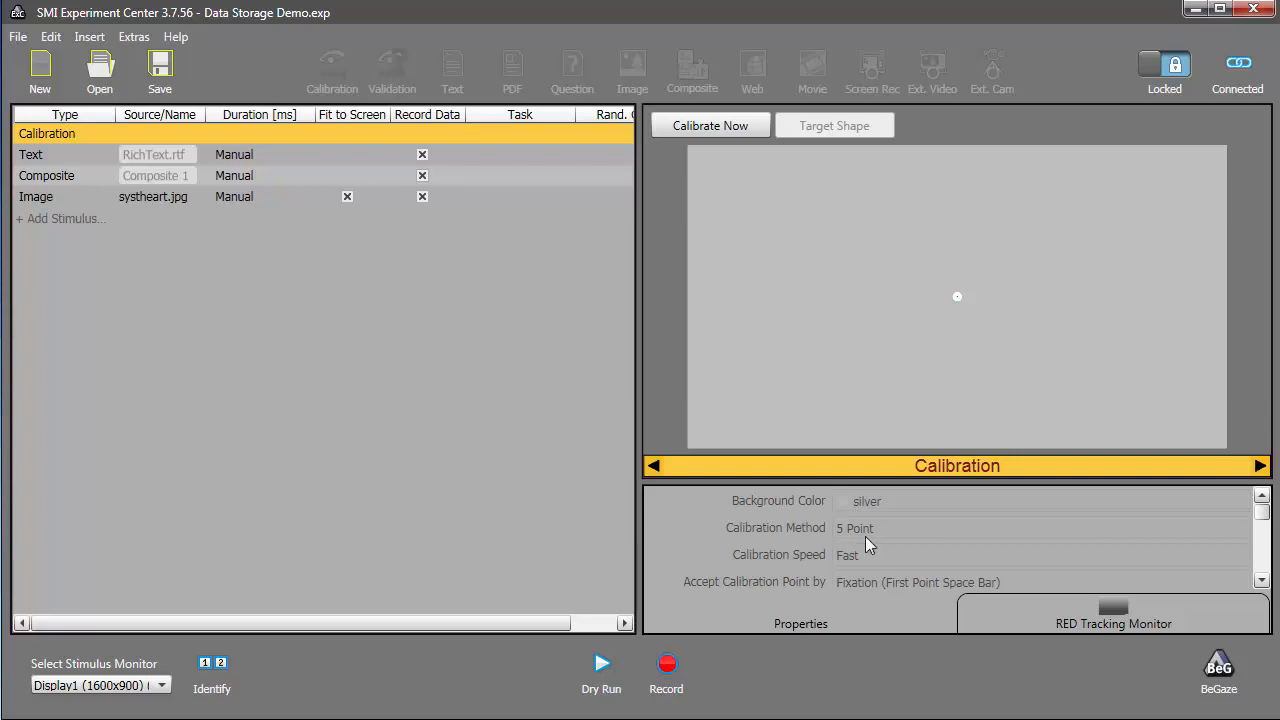
left_click(64, 154)
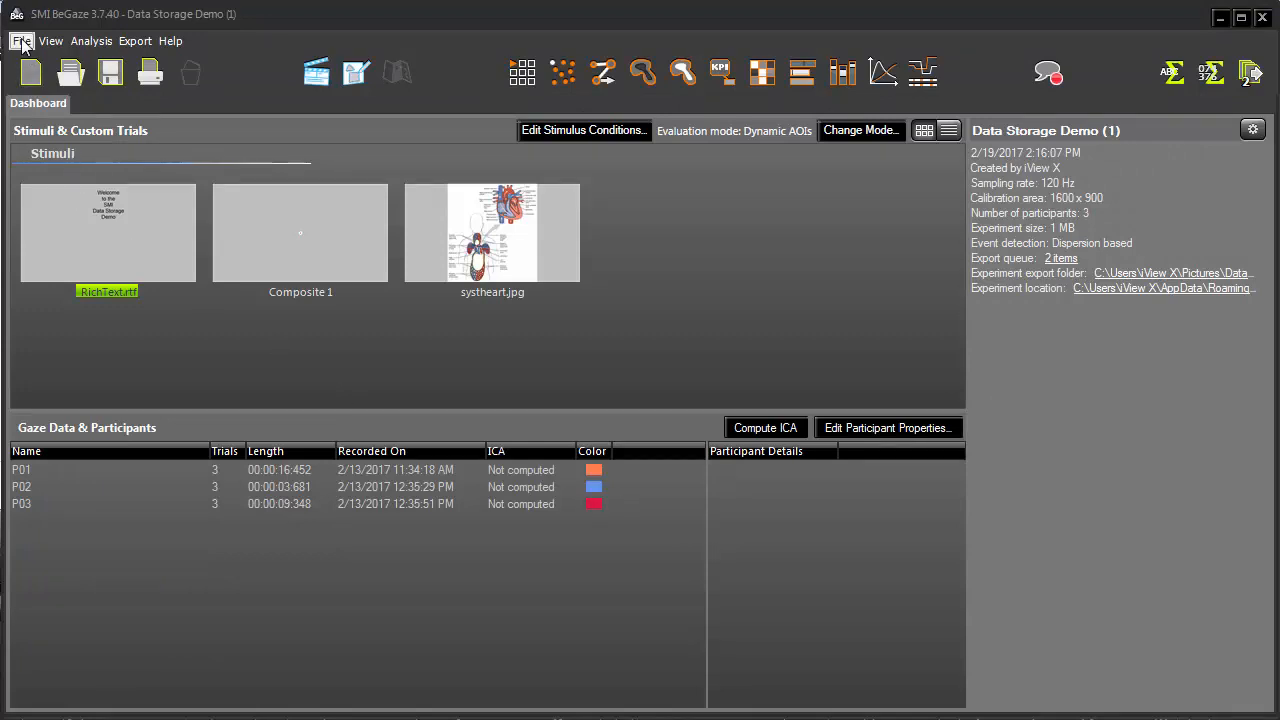
- Modify the experiment's gaze data from the Results folder so participants P01–P06 are listed
left_click(20, 40)
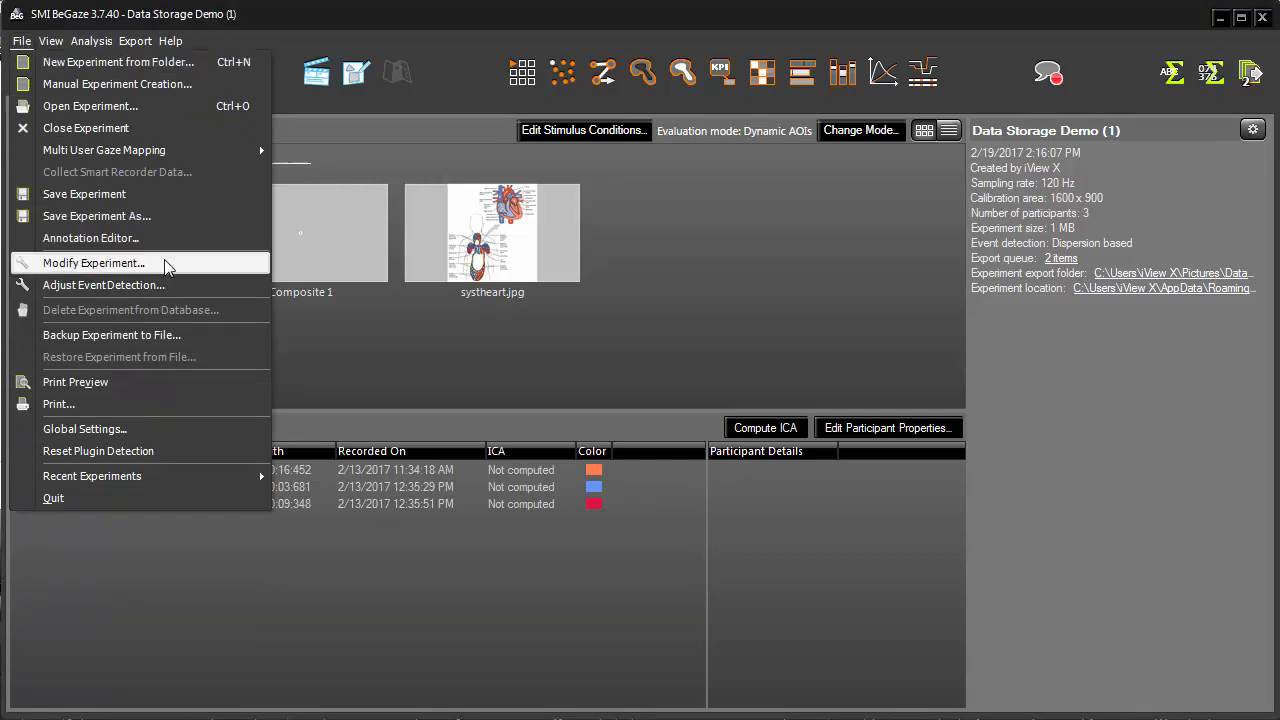
left_click(92, 262)
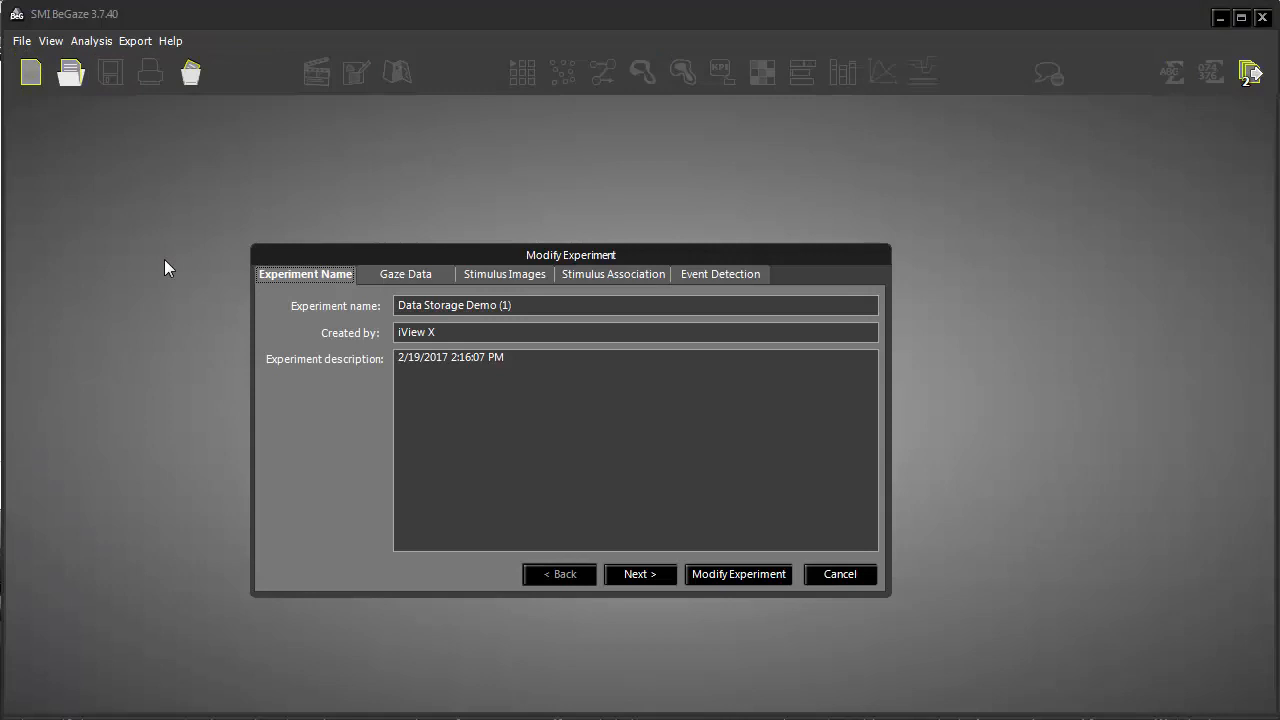
mouse_move(410, 276)
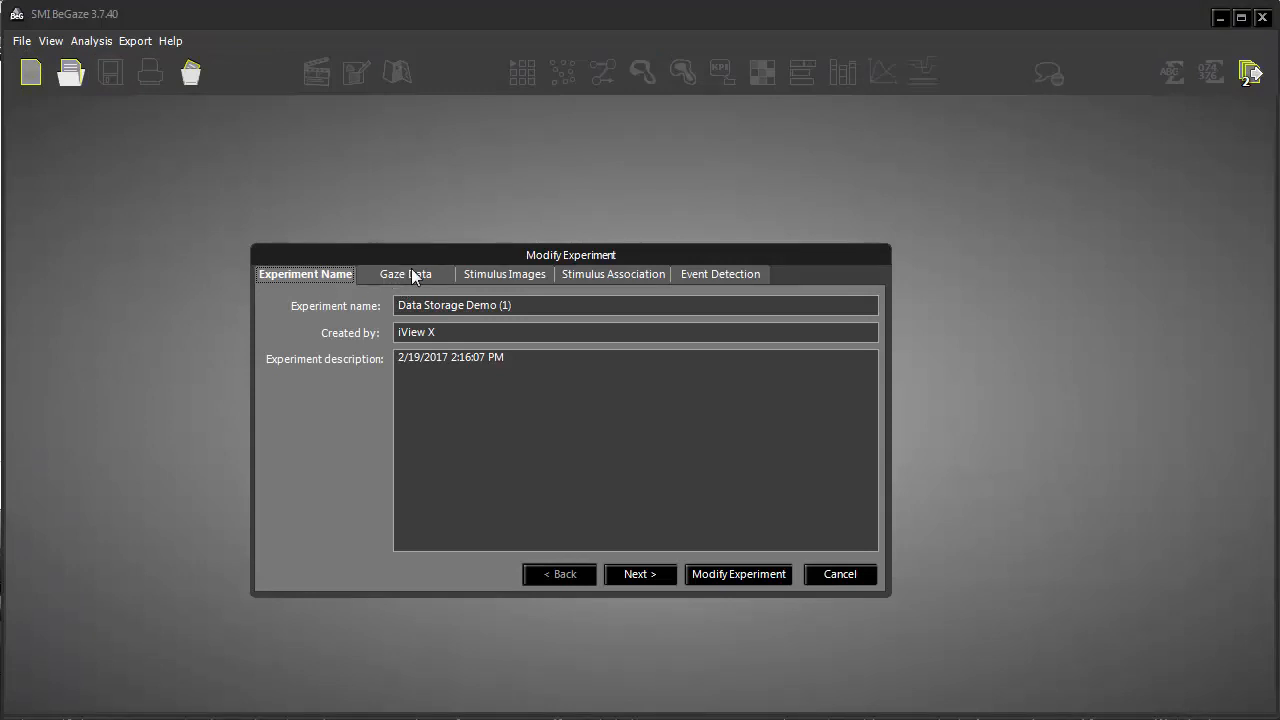
left_click(404, 274)
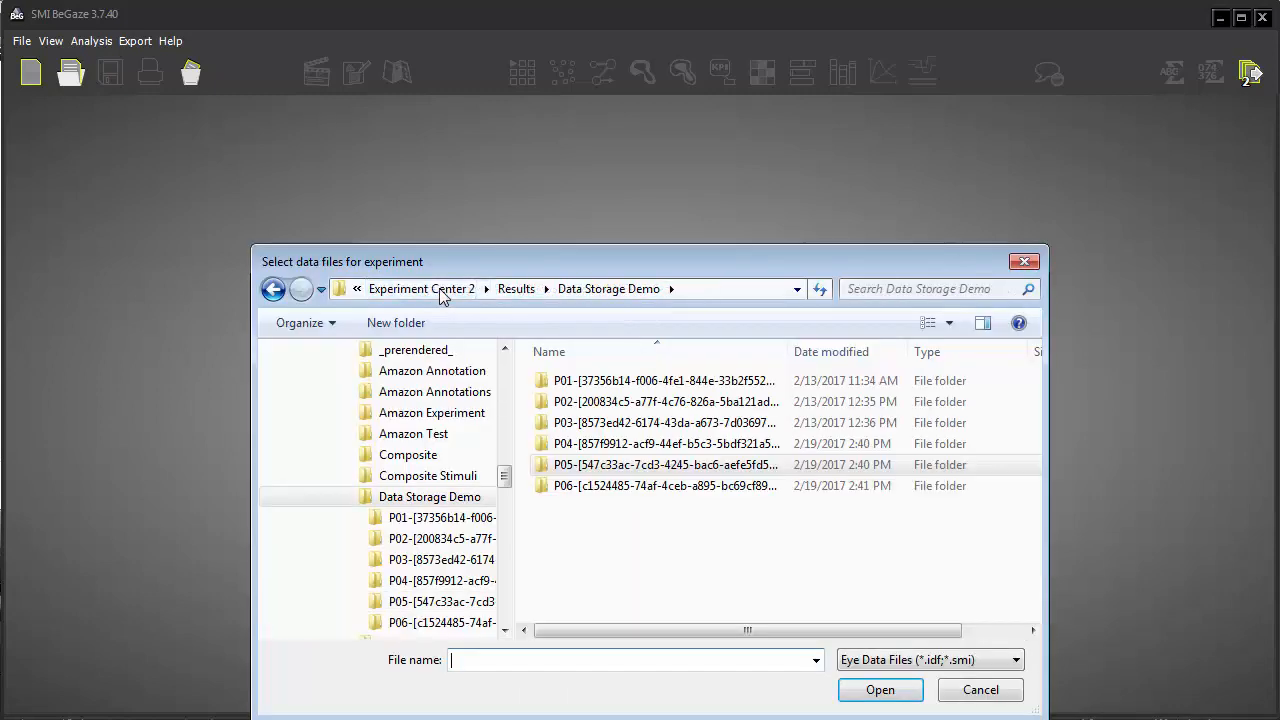
mouse_move(528, 338)
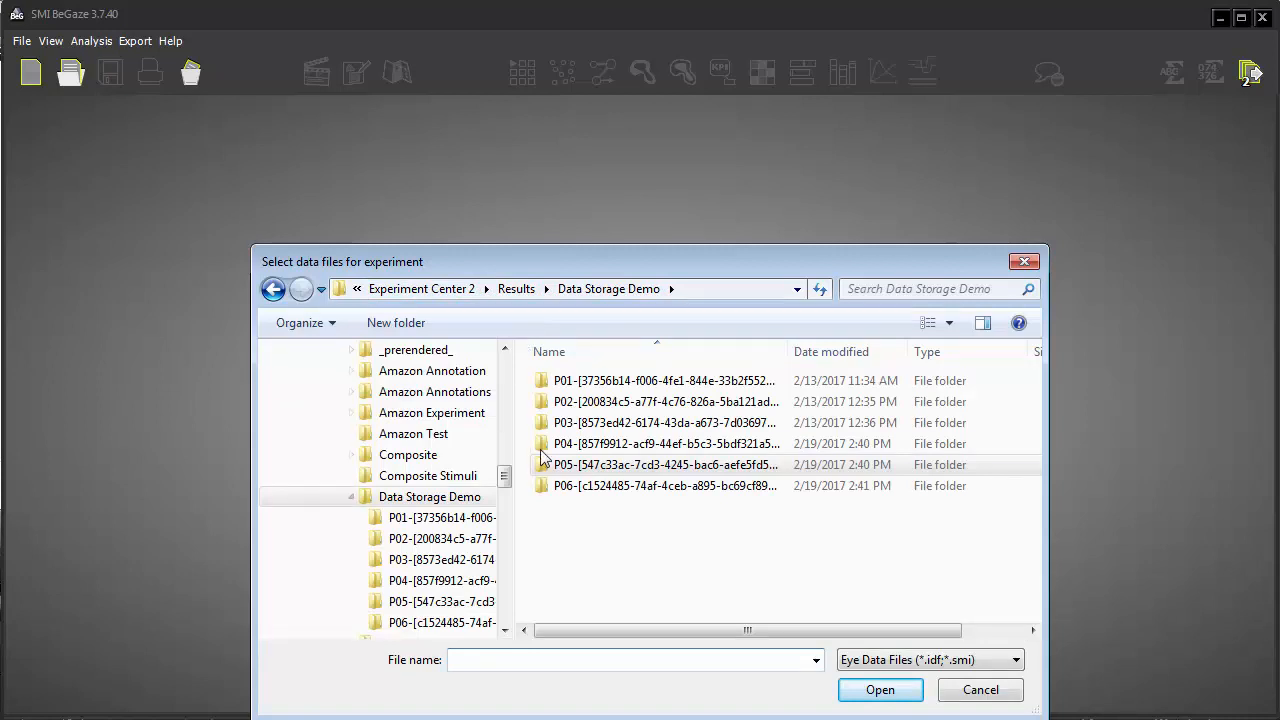
double_click(664, 444)
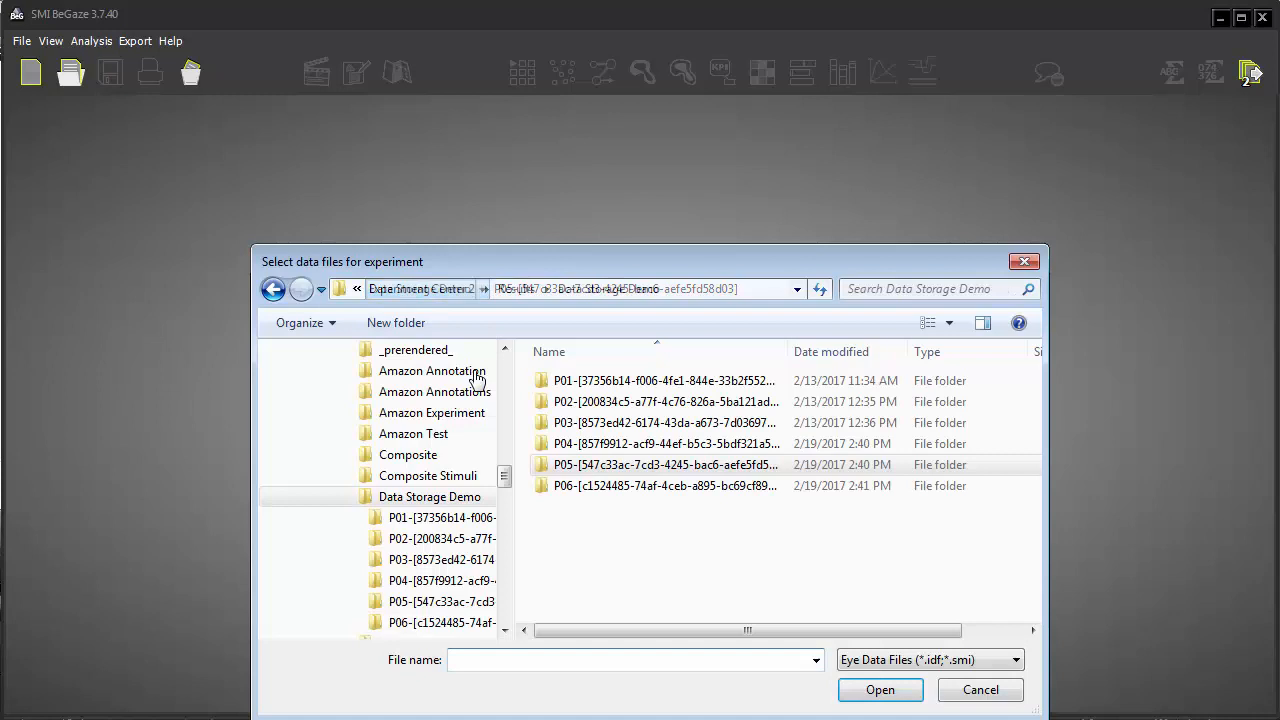
left_click(880, 688)
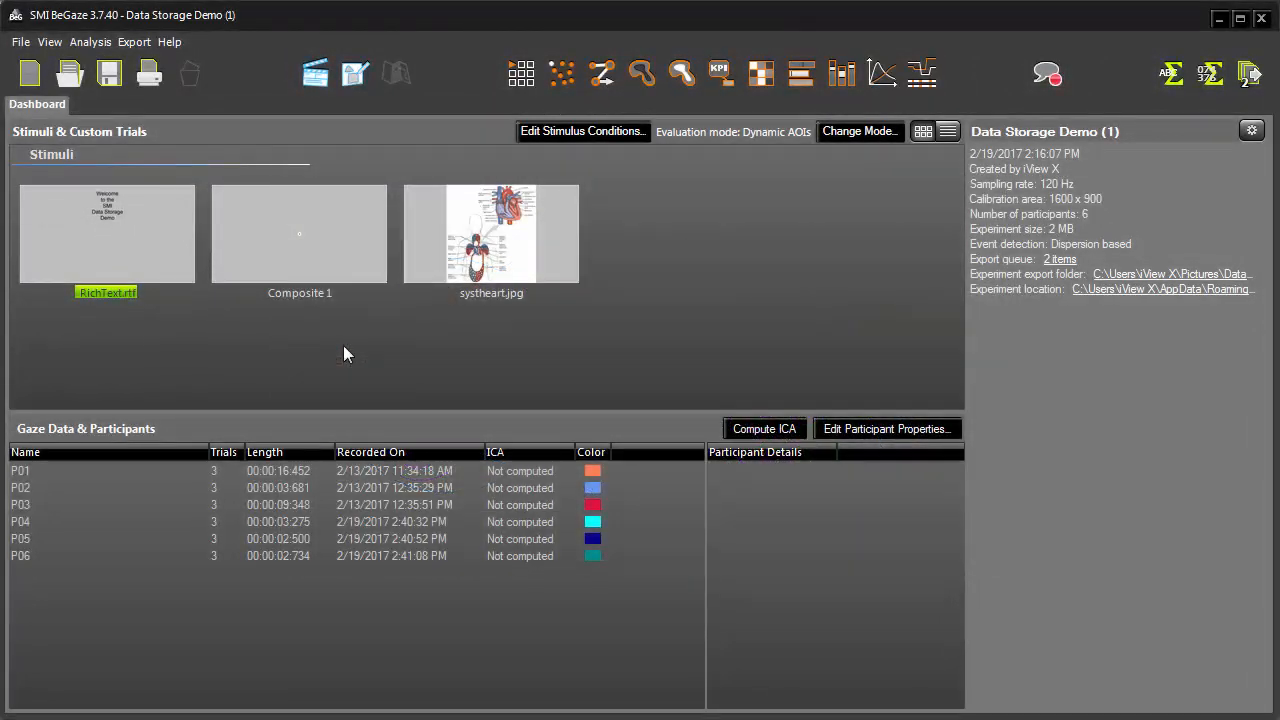
mouse_move(324, 324)
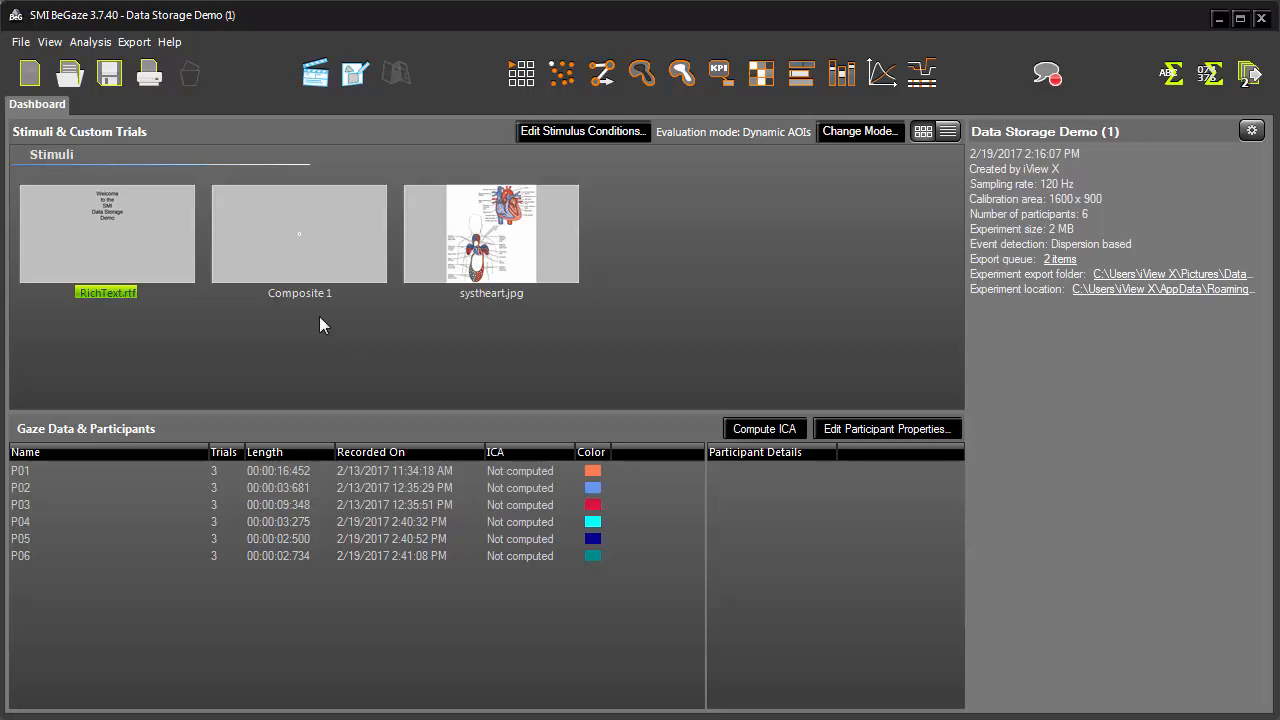
mouse_move(68, 72)
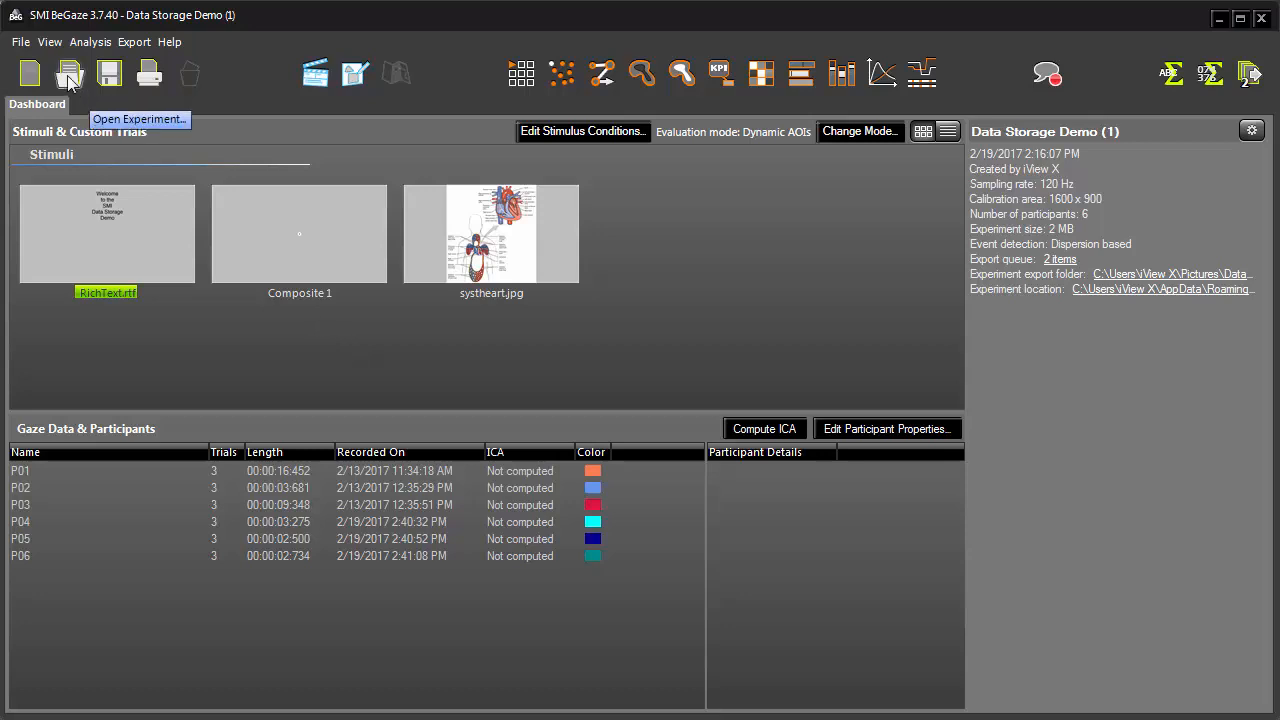
- Browse the stored experiment list, select Amazon Annotation, and cancel without opening it
left_click(68, 72)
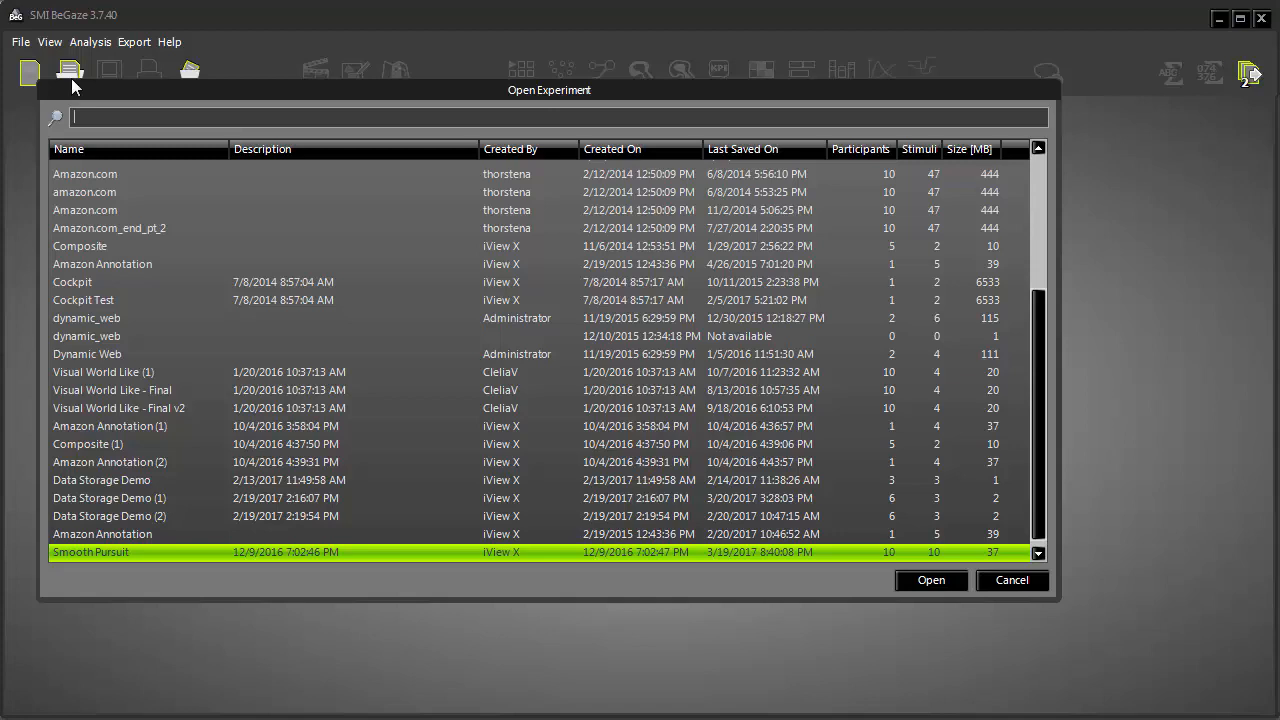
mouse_move(116, 172)
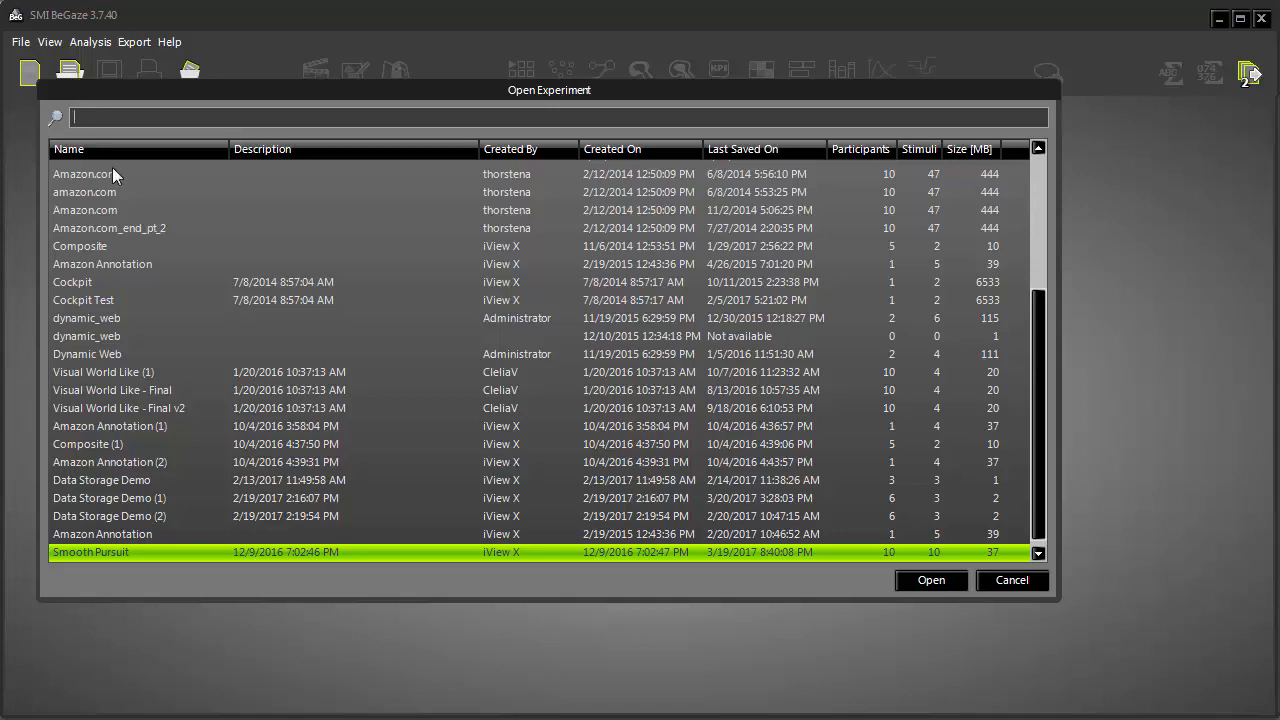
left_click(102, 264)
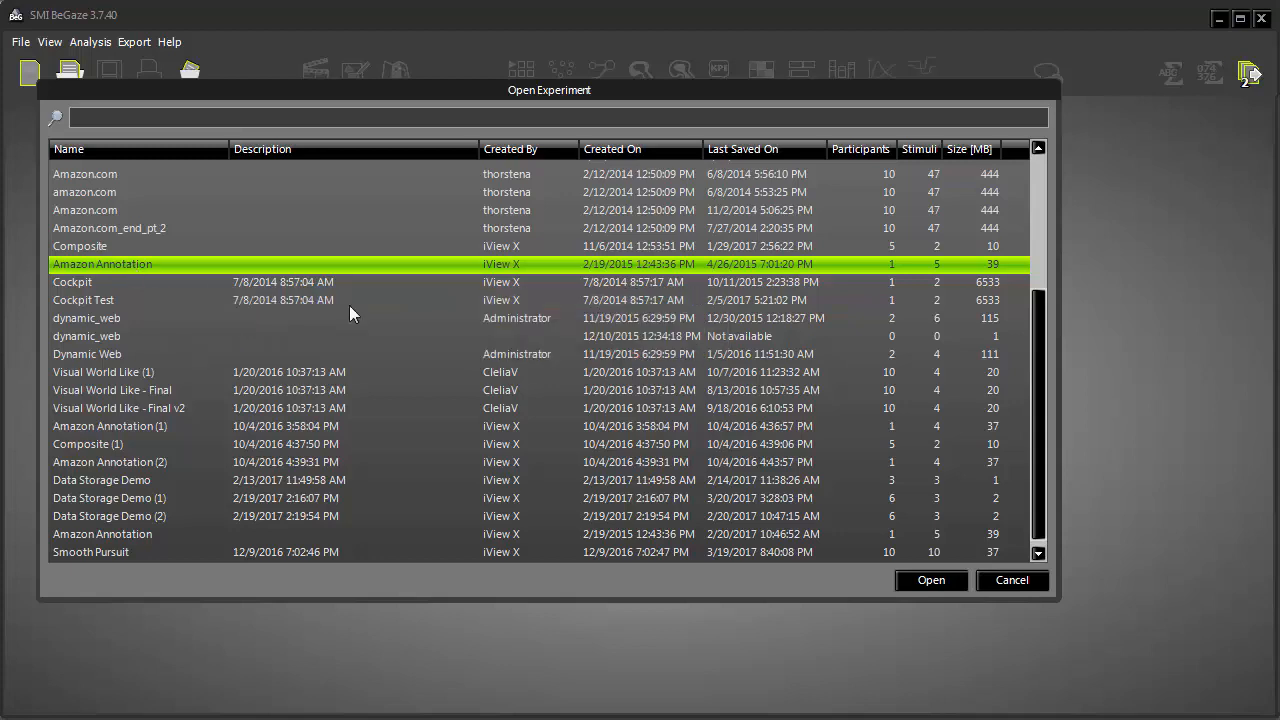
left_click(930, 580)
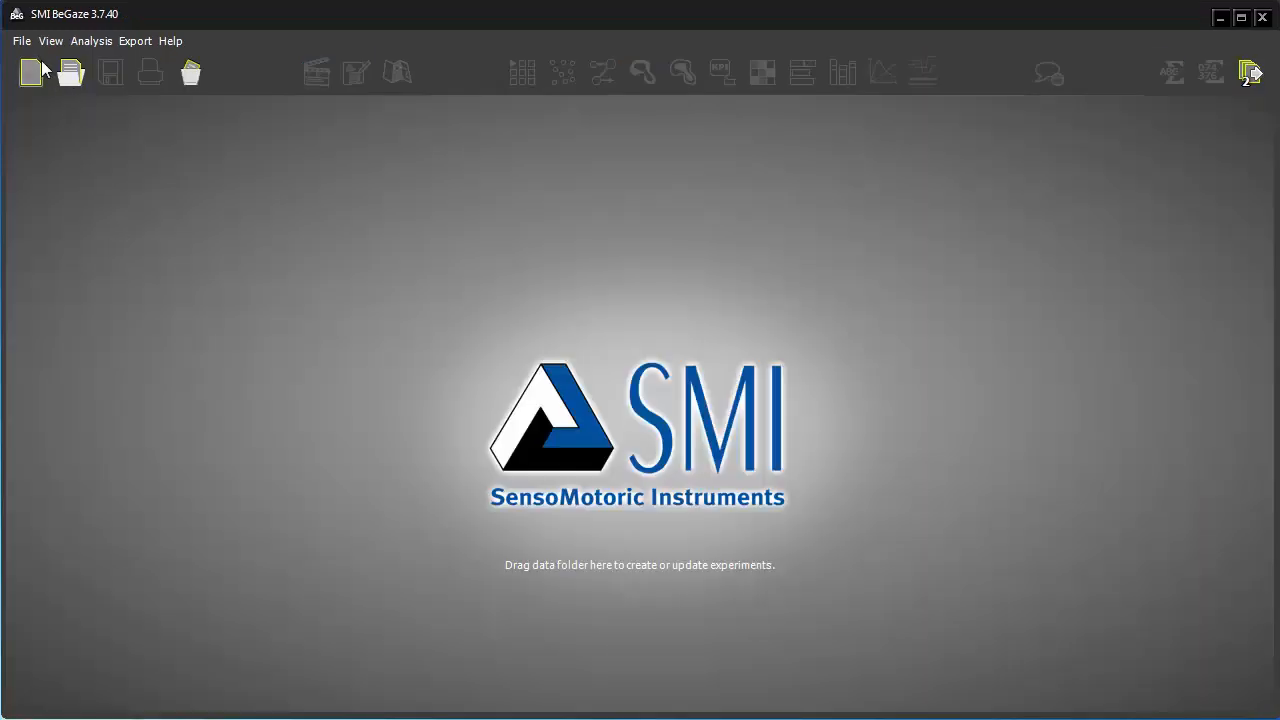
- Set BeGaze's data storage location to C:\SMI\My Experiments in Global Settings
left_click(20, 40)
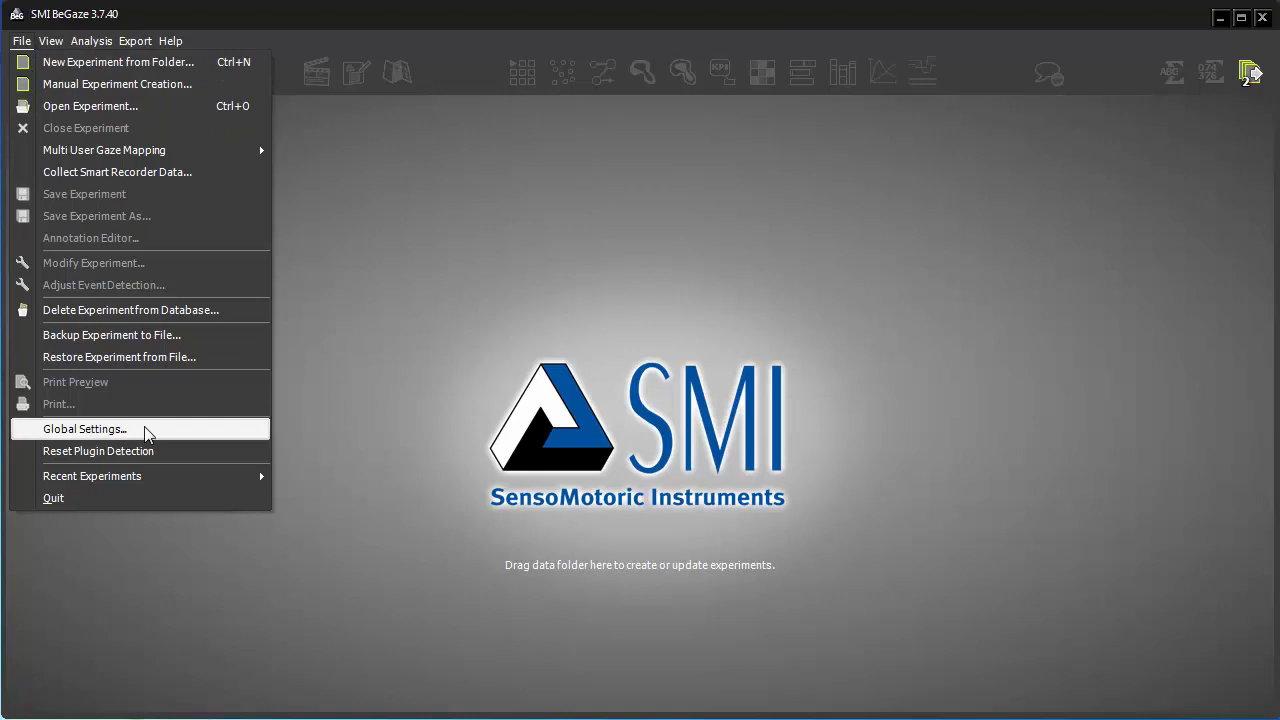
left_click(84, 428)
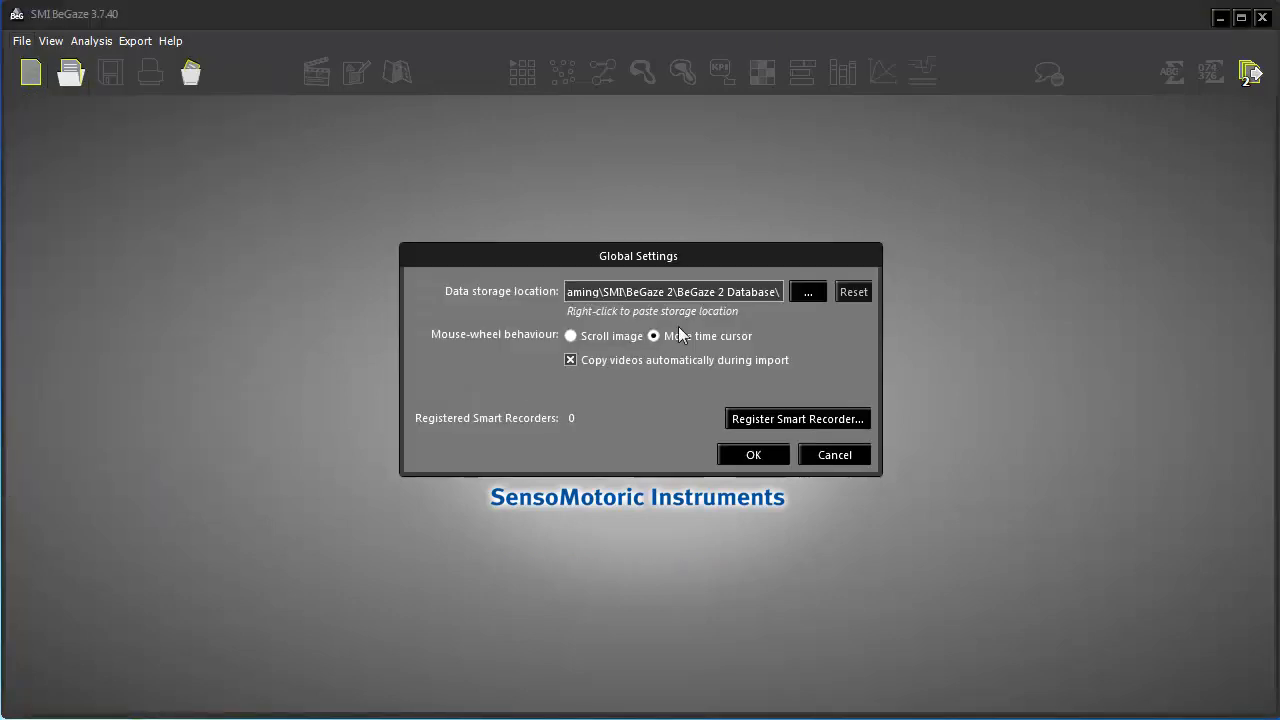
left_click(808, 292)
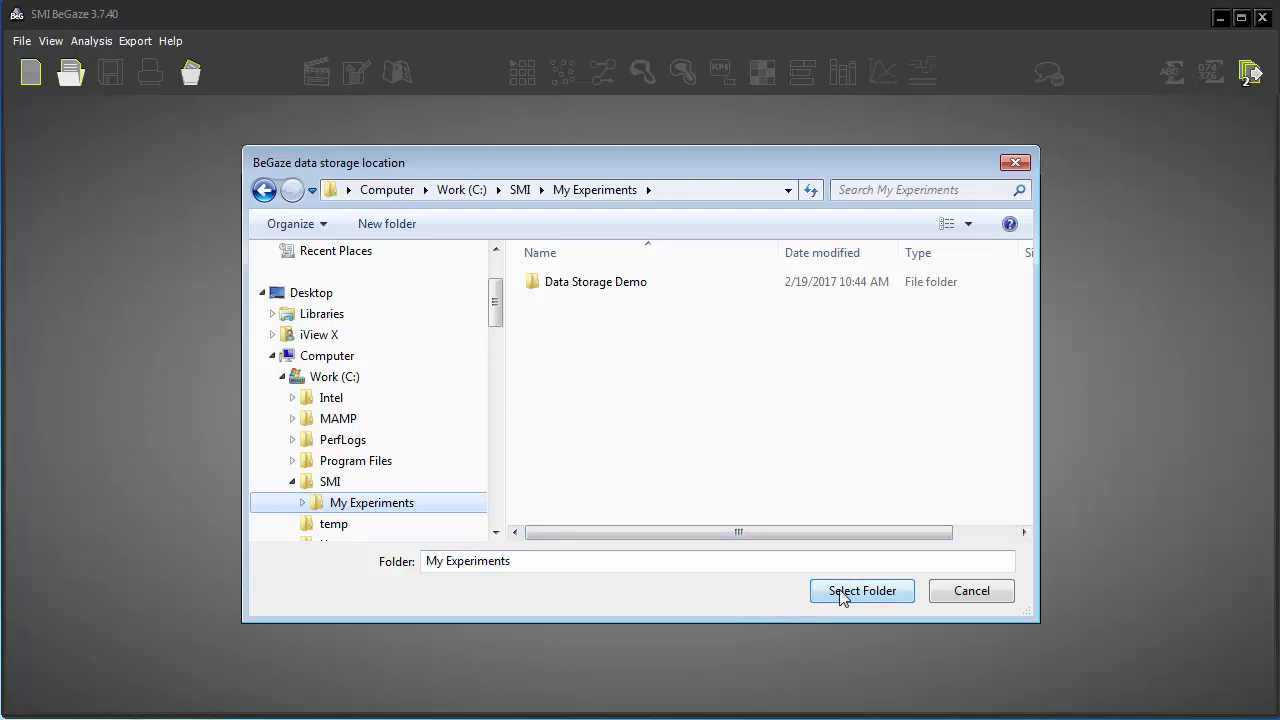
left_click(860, 590)
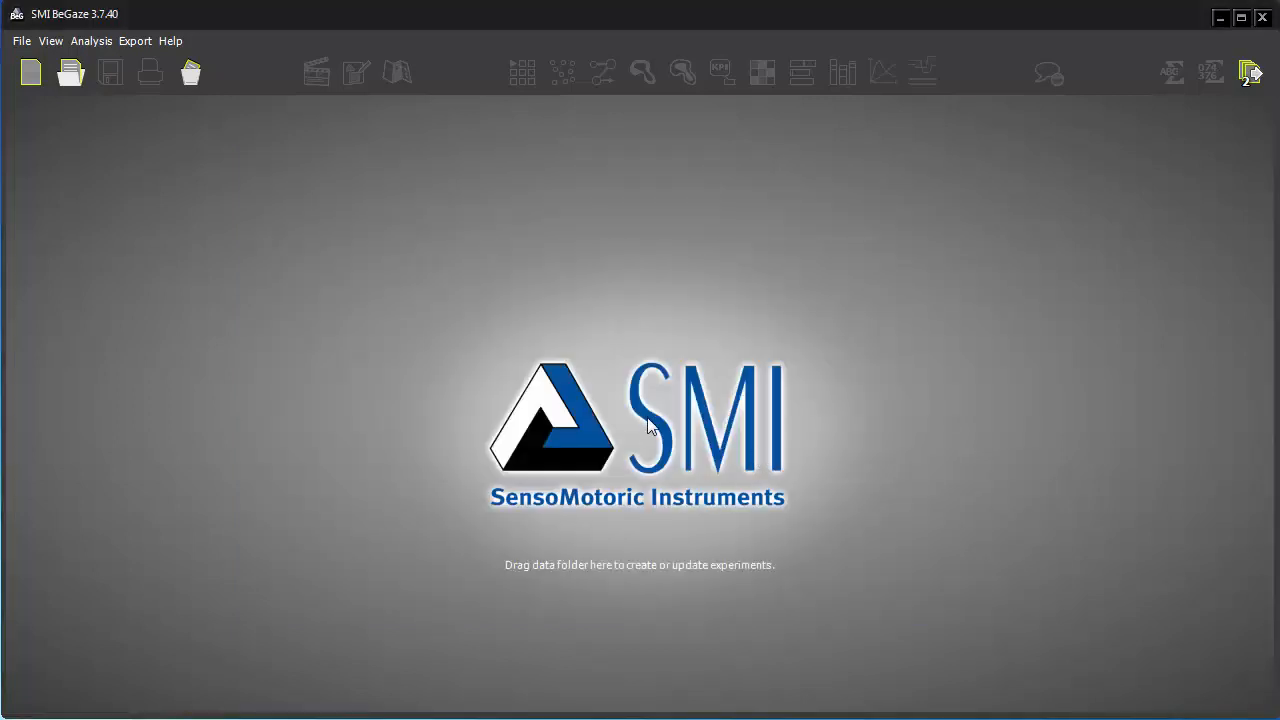
mouse_move(92, 178)
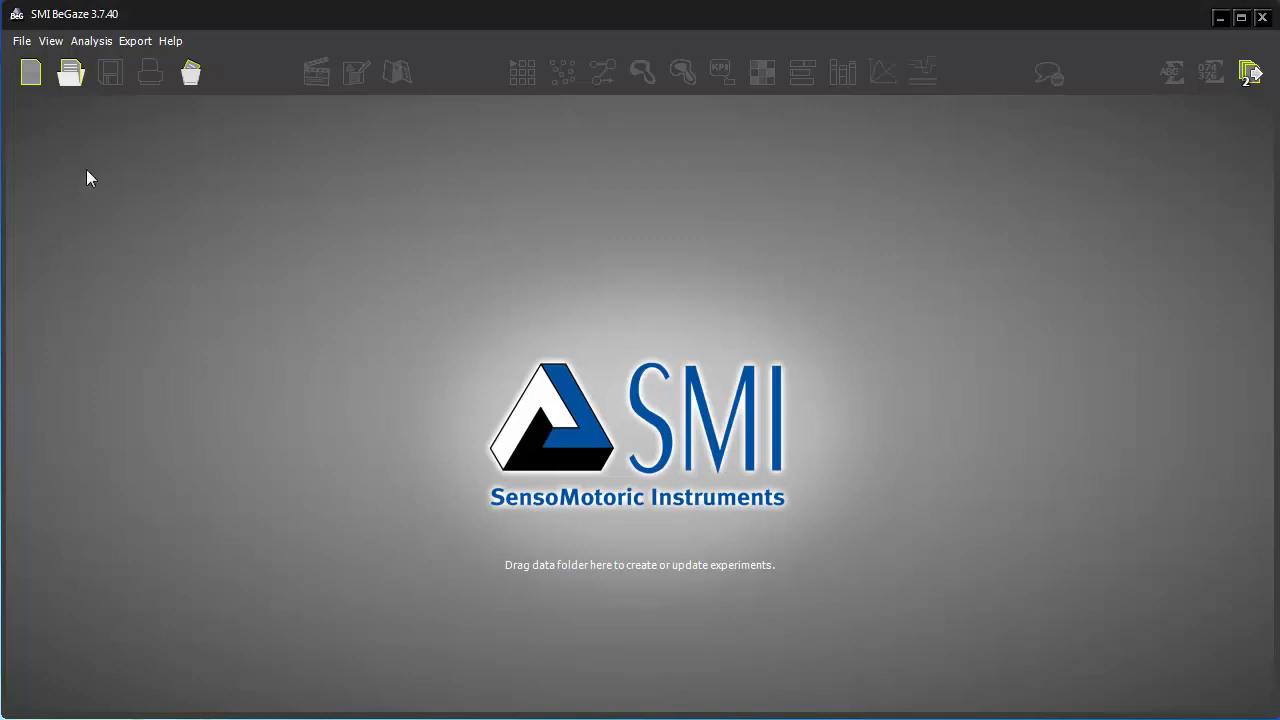
left_click(20, 40)
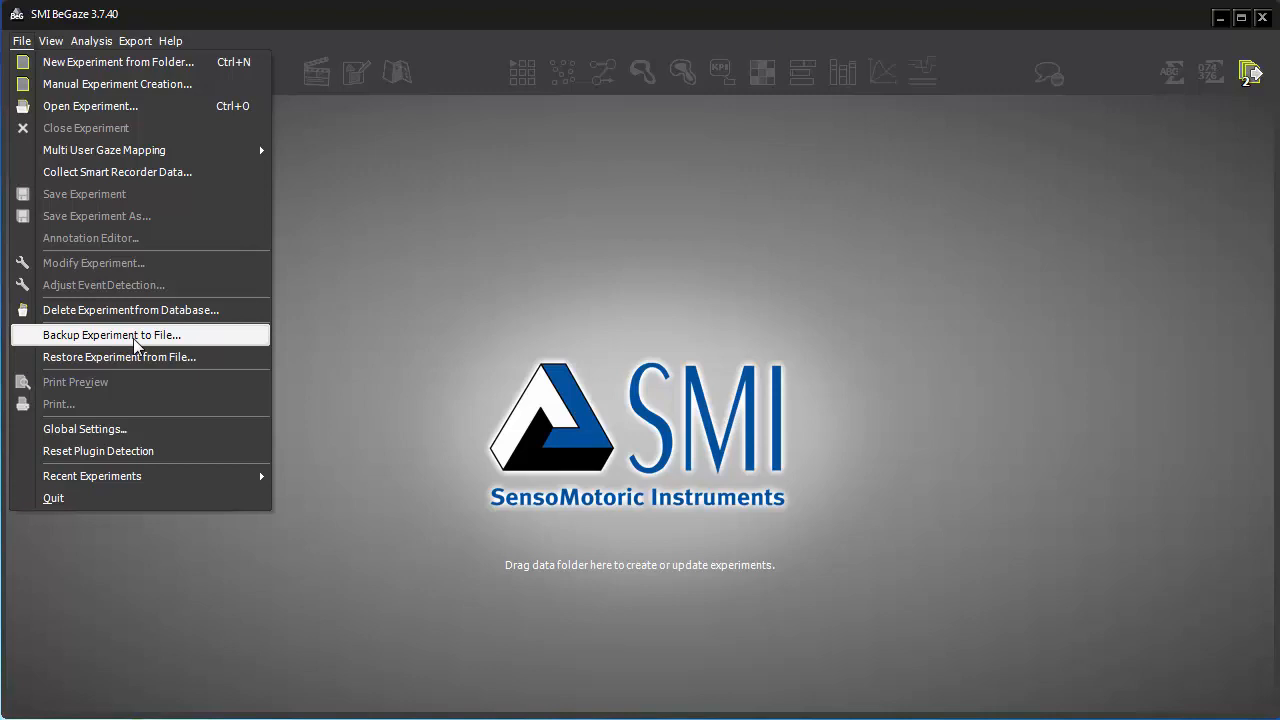
- Back up the Amazon Annotation experiment to a file on the Desktop
left_click(112, 336)
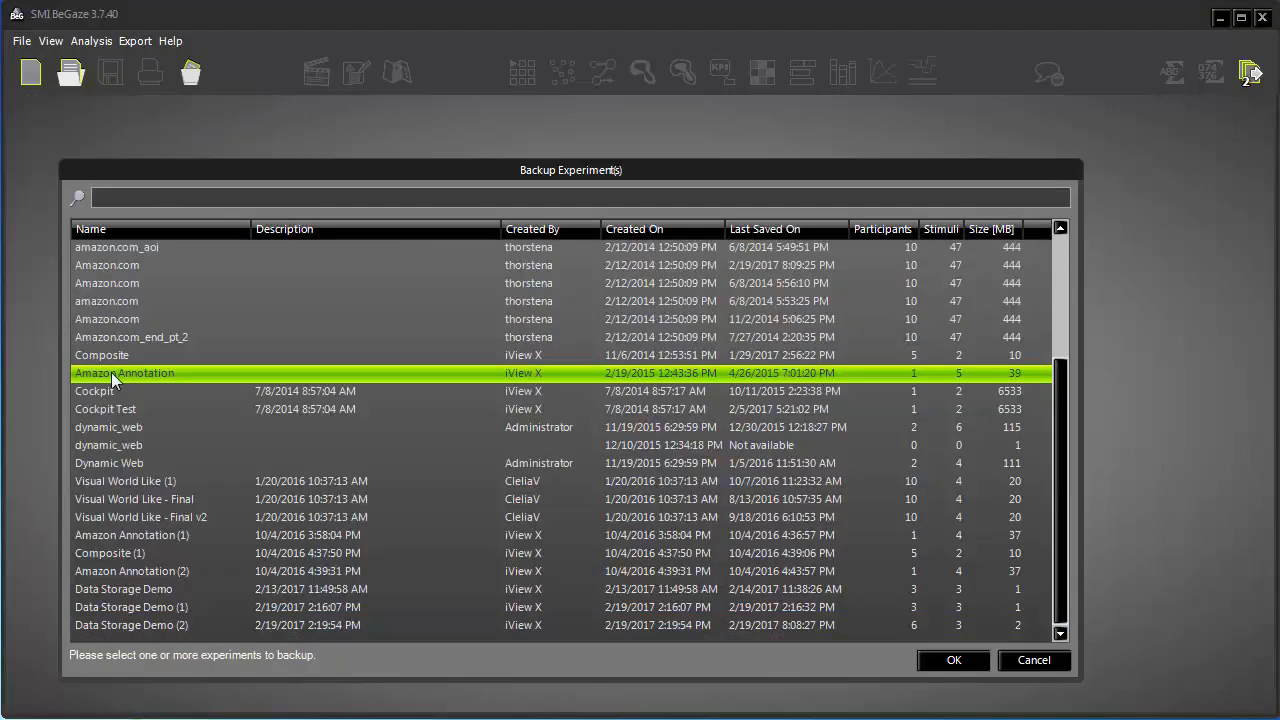
left_click(952, 660)
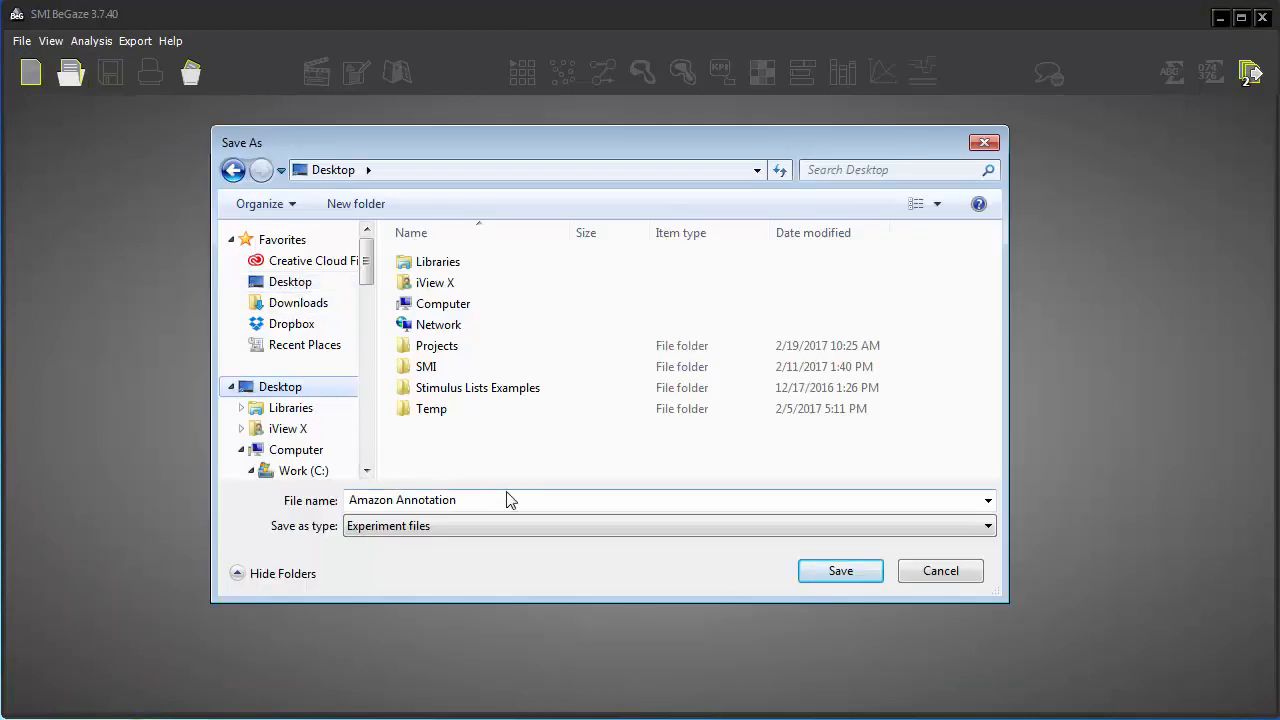
left_click(840, 570)
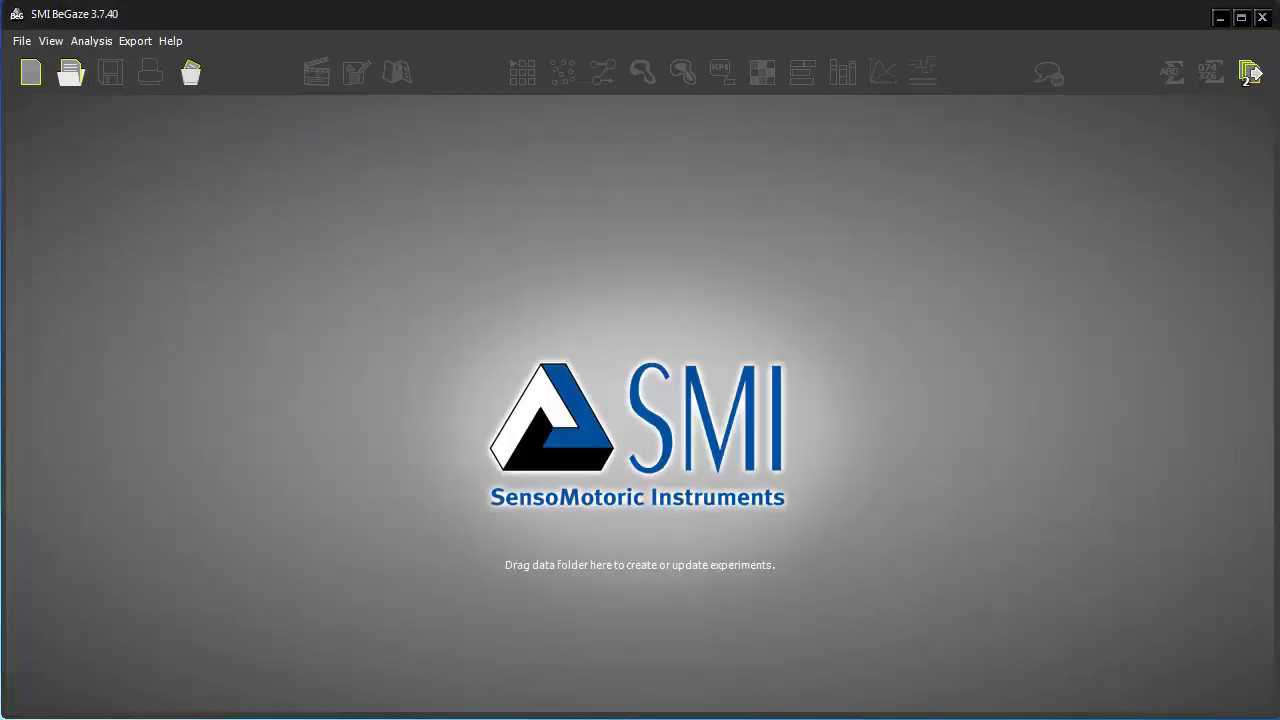
- Restore Amazon Annotation from the Desktop backup file and switch to Experiment Center
left_click(20, 40)
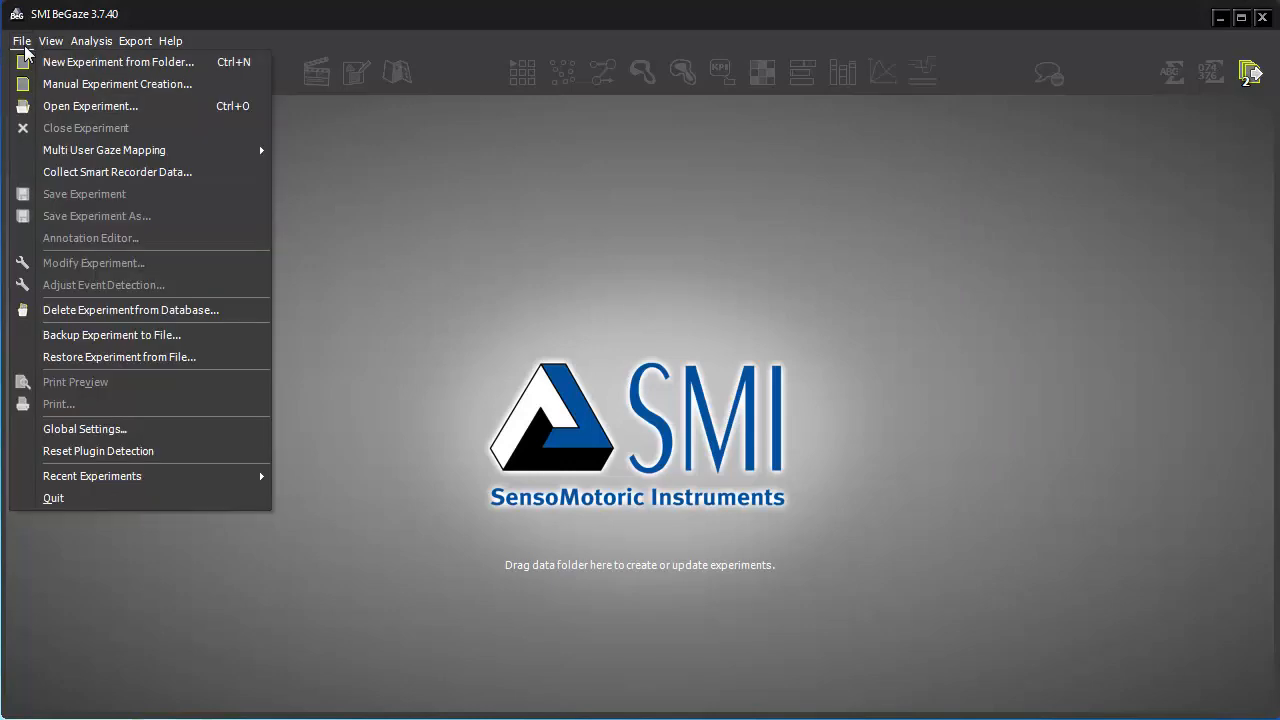
mouse_move(112, 334)
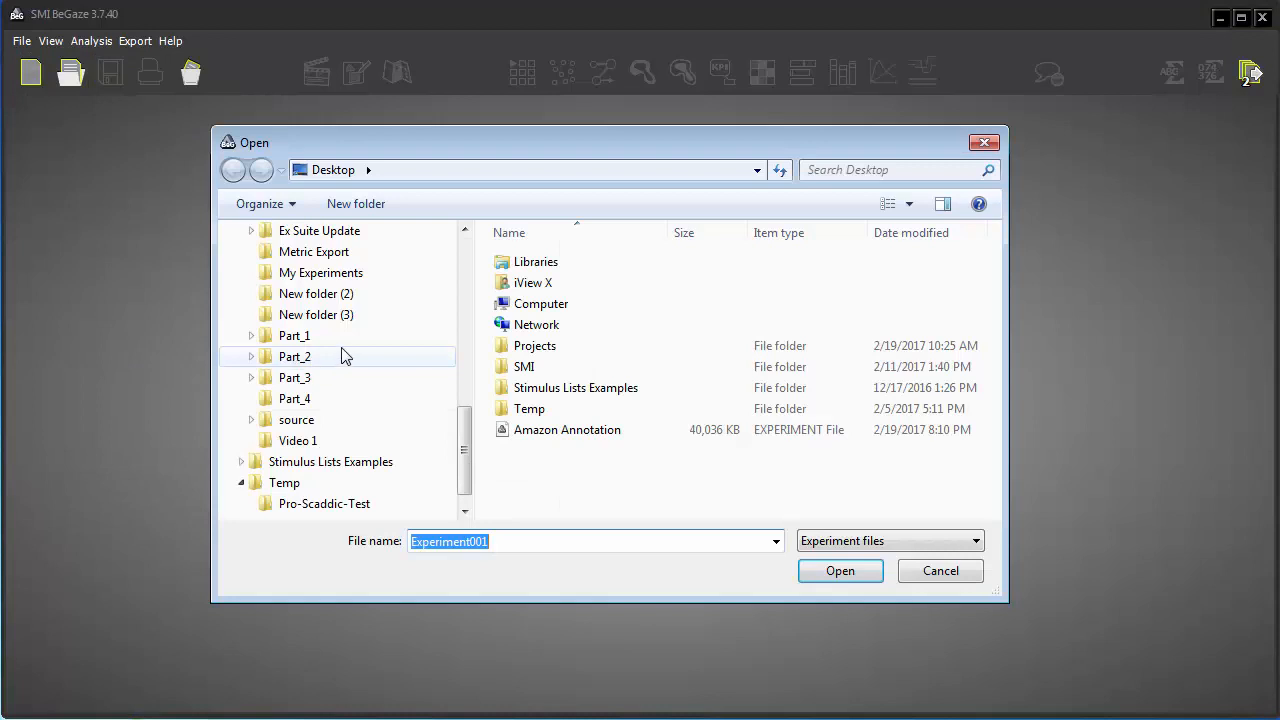
left_click(568, 428)
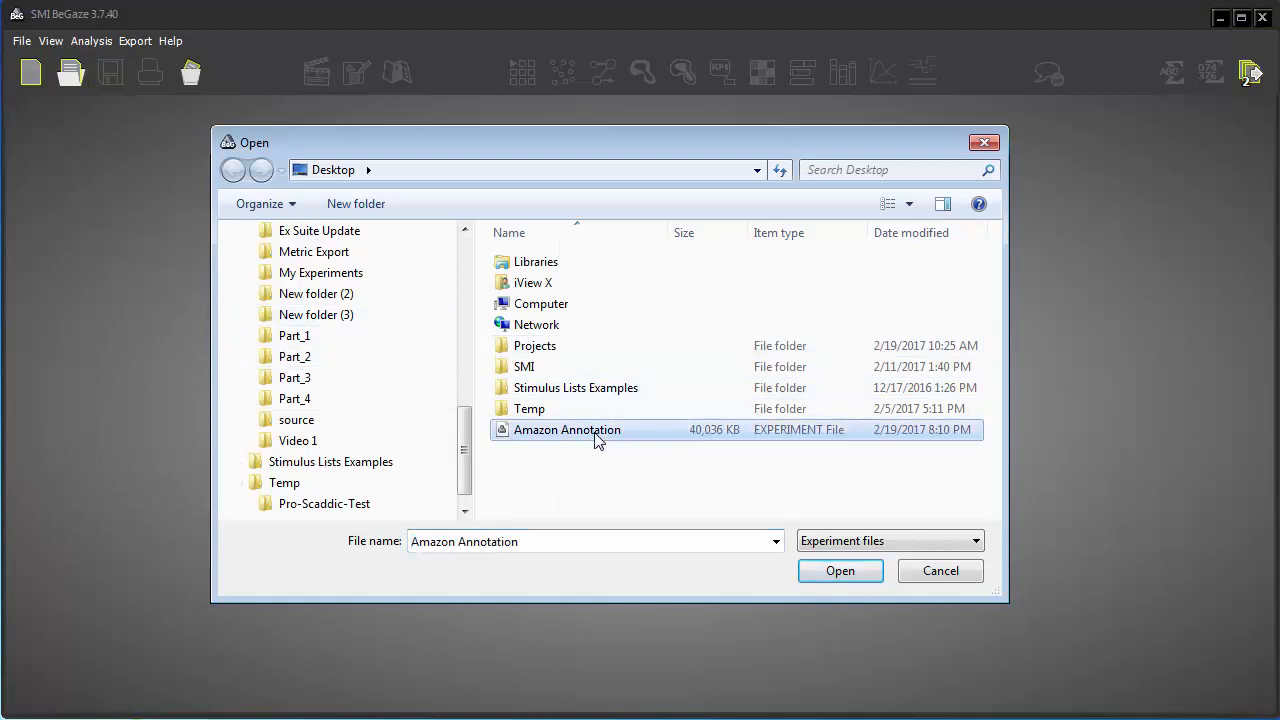
left_click(840, 570)
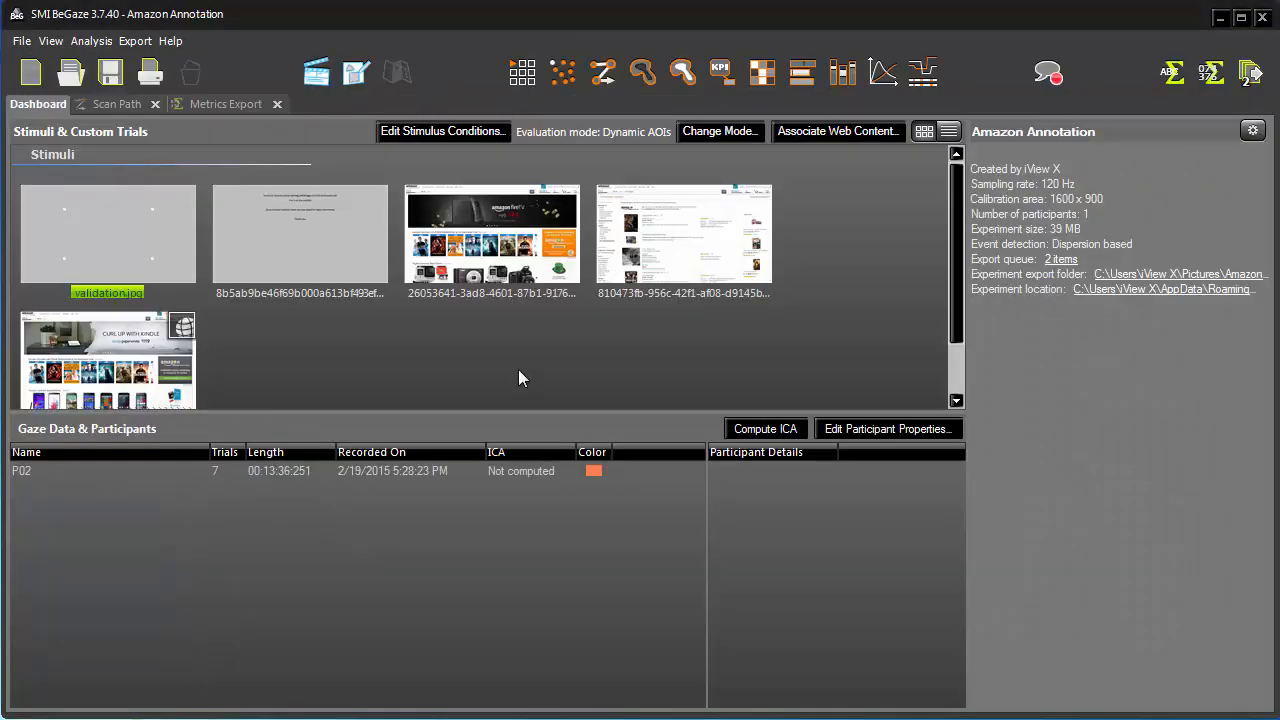
left_click(20, 40)
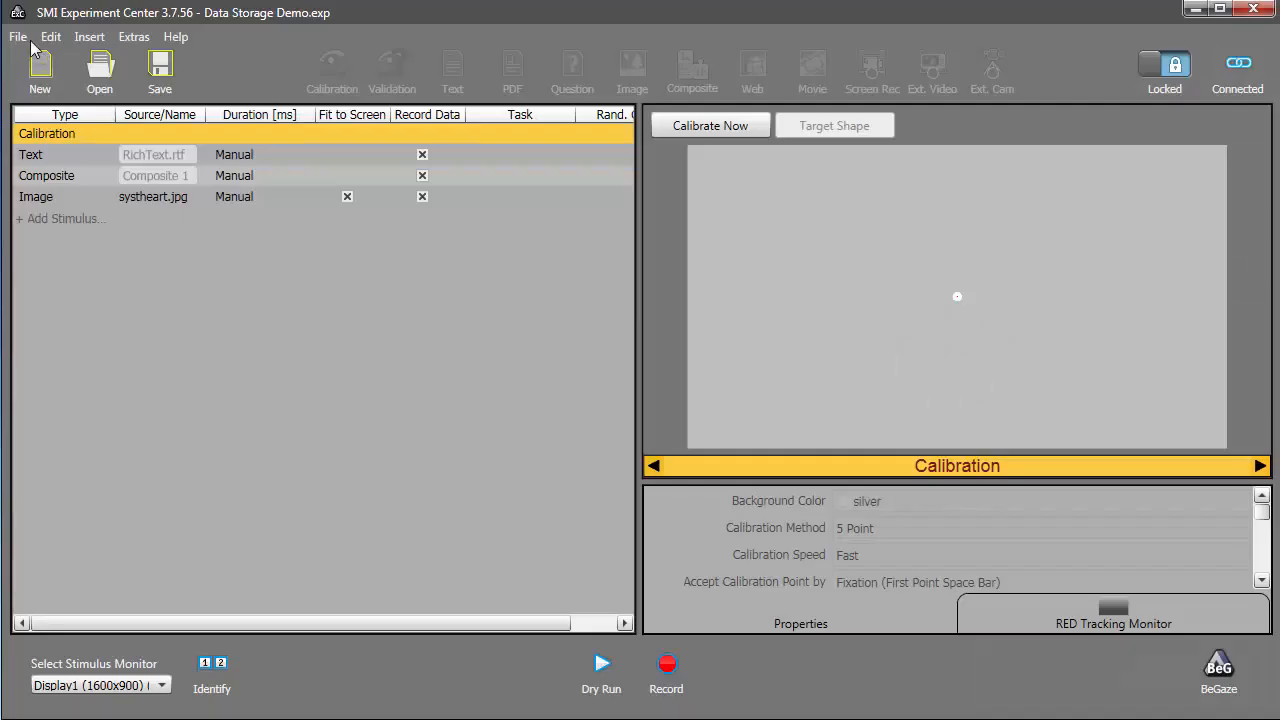
- Confirm the Global Settings experiments path C:\SMI\My Experiments so the export succeeds
left_click(16, 36)
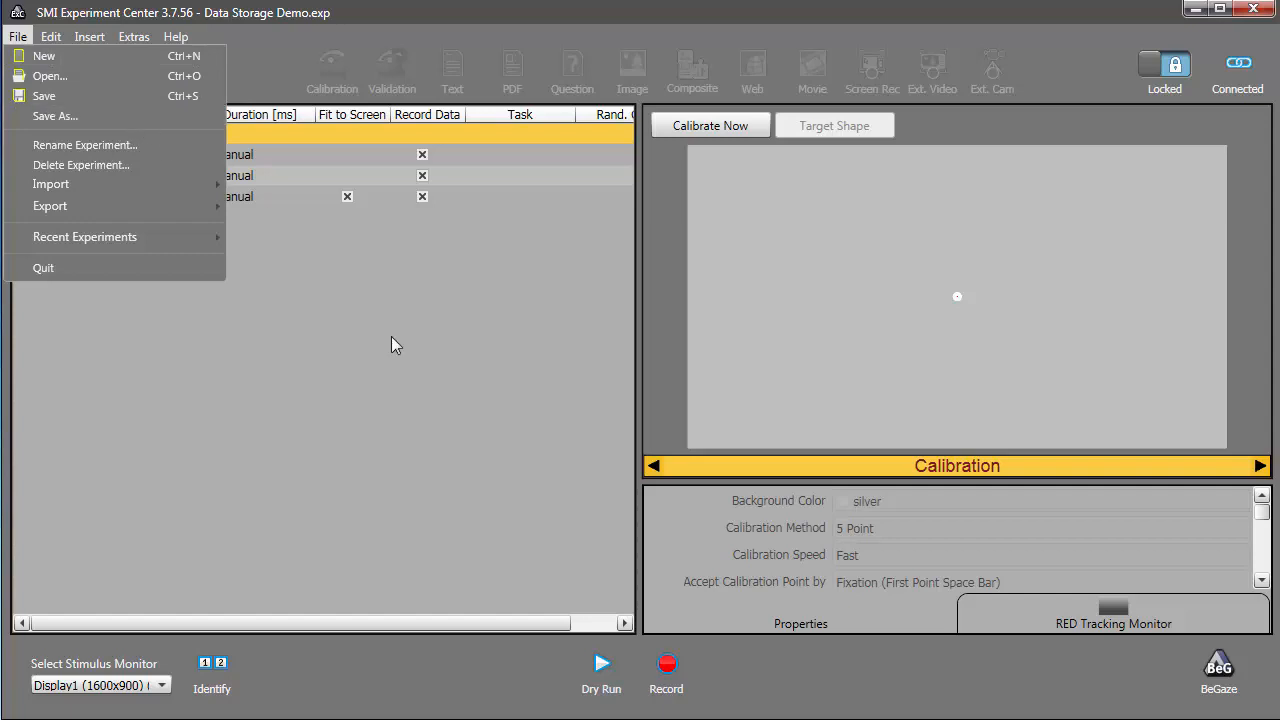
left_click(44, 96)
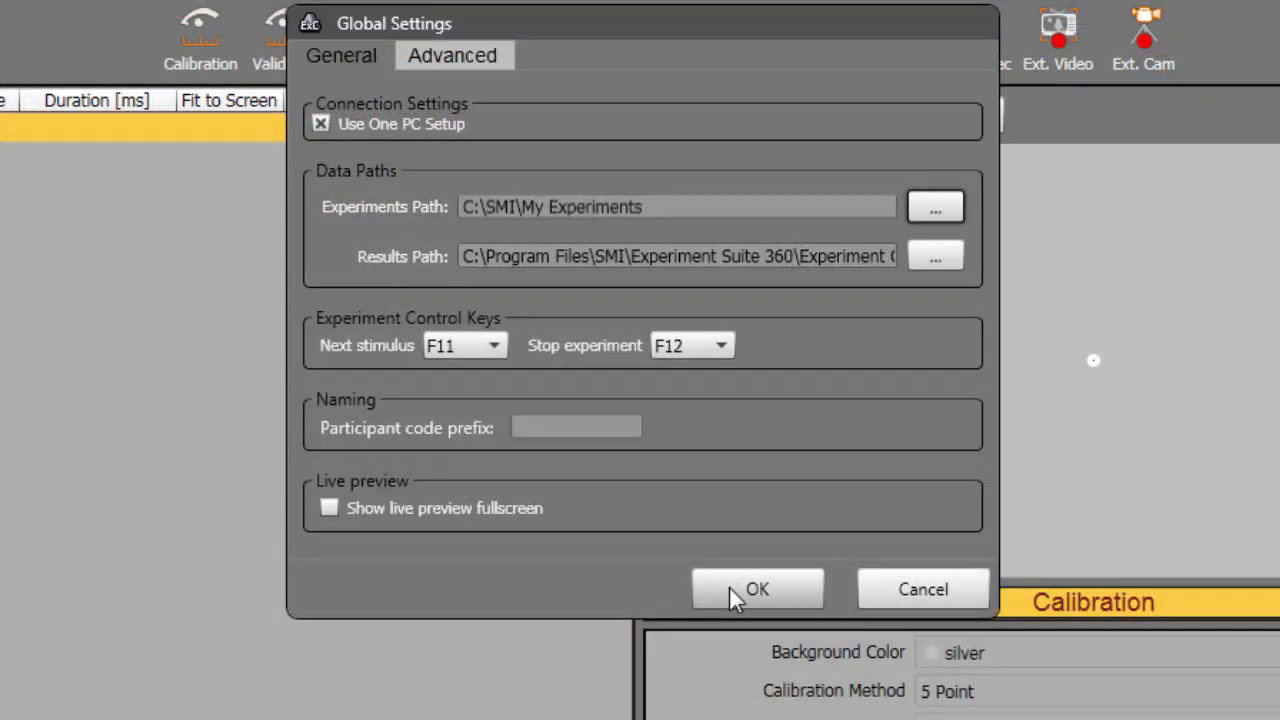
left_click(756, 588)
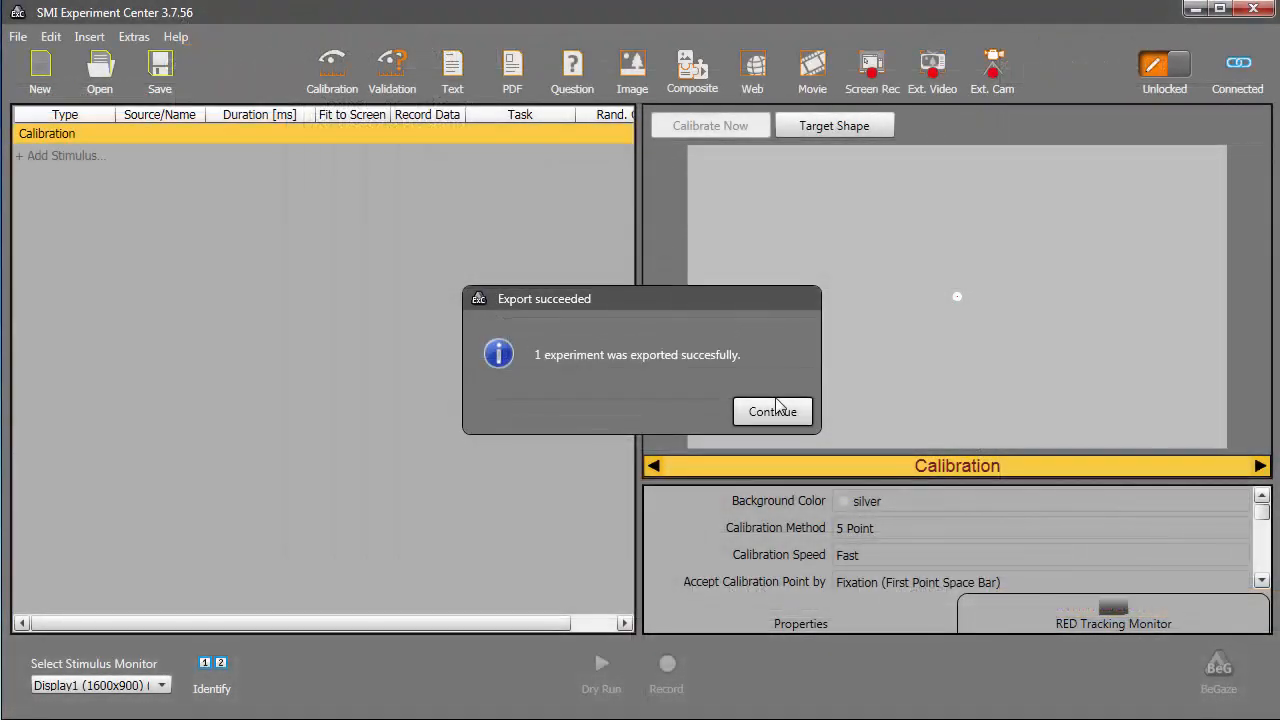